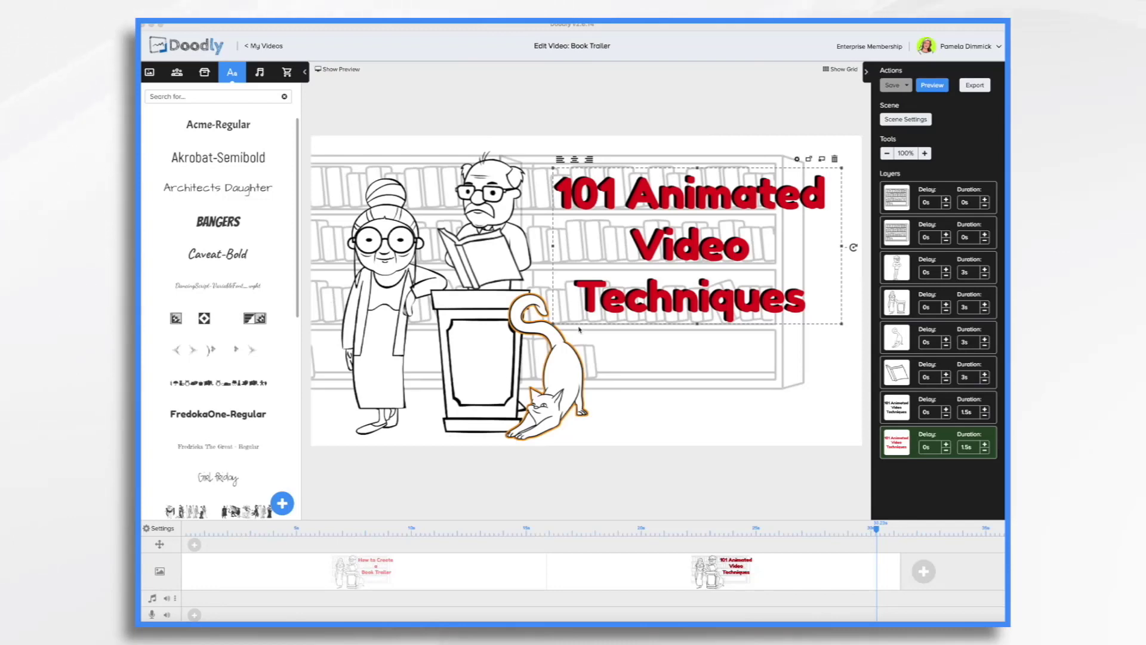
# Open the music and sounds library beside the librarians scene with the red title
pyautogui.click(258, 71)
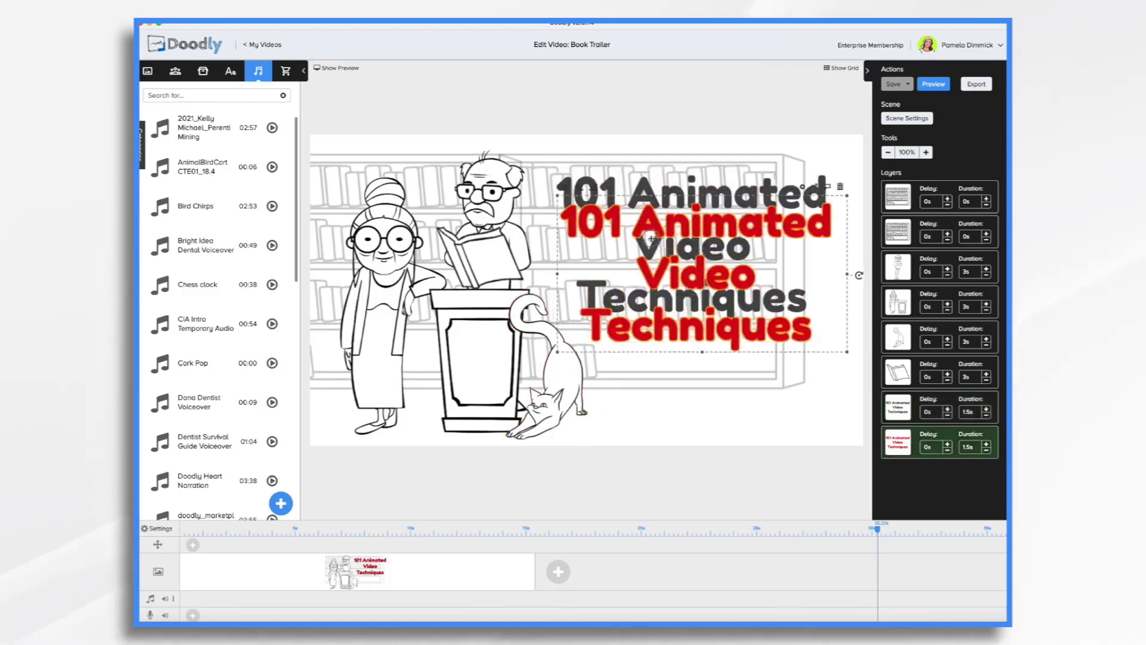
pyautogui.moveTo(695, 274); pyautogui.dragTo(716, 344)
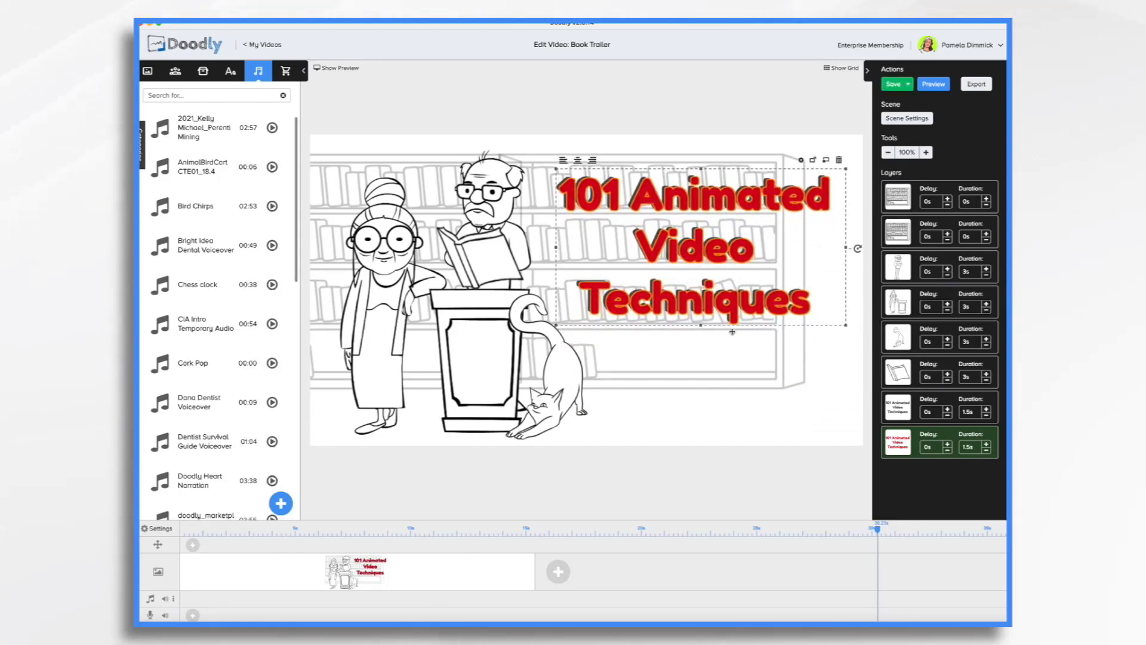
pyautogui.click(231, 71)
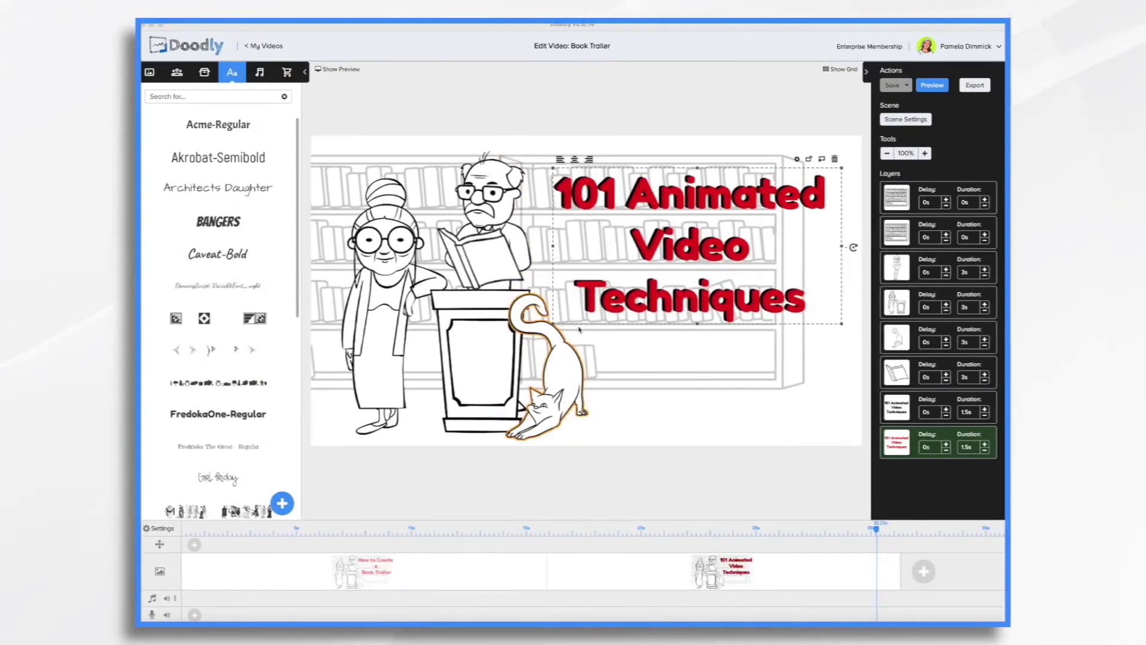
# Upload '101 techniques audio.mp3' onto the soundtrack and add a new blank scene
pyautogui.click(259, 71)
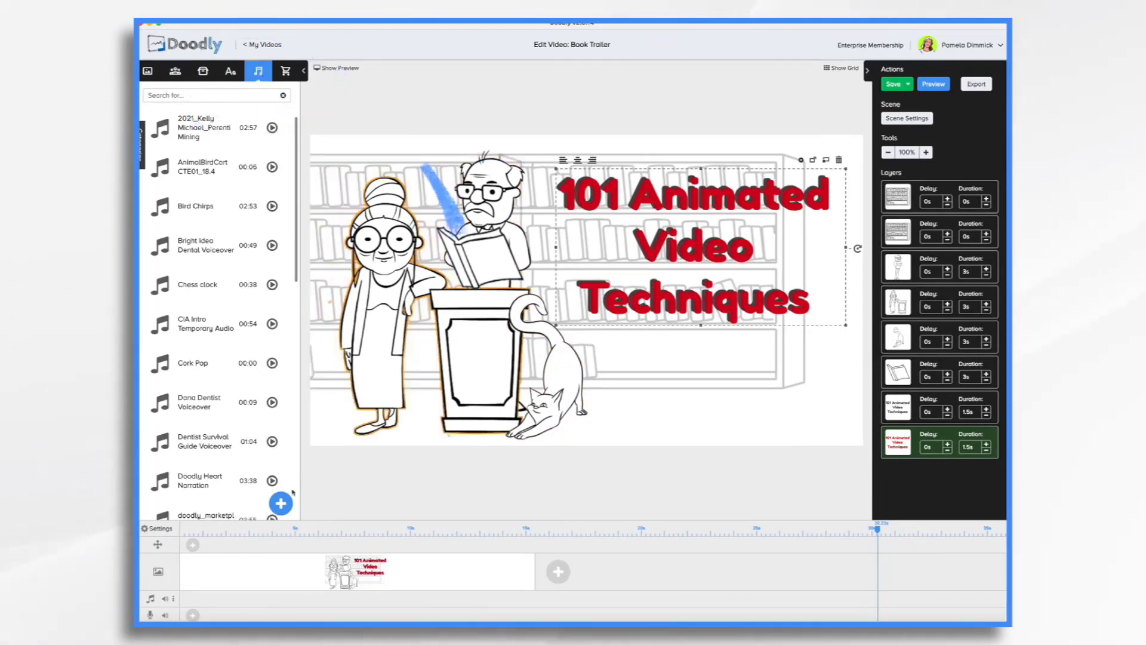
pyautogui.click(281, 503)
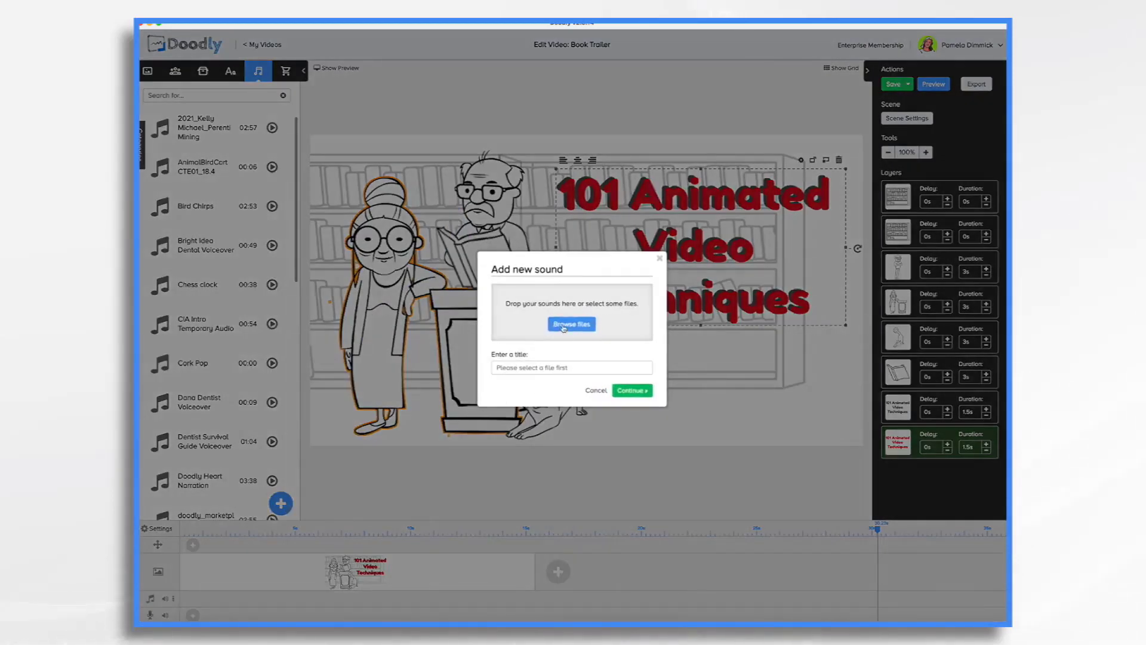
pyautogui.click(571, 324)
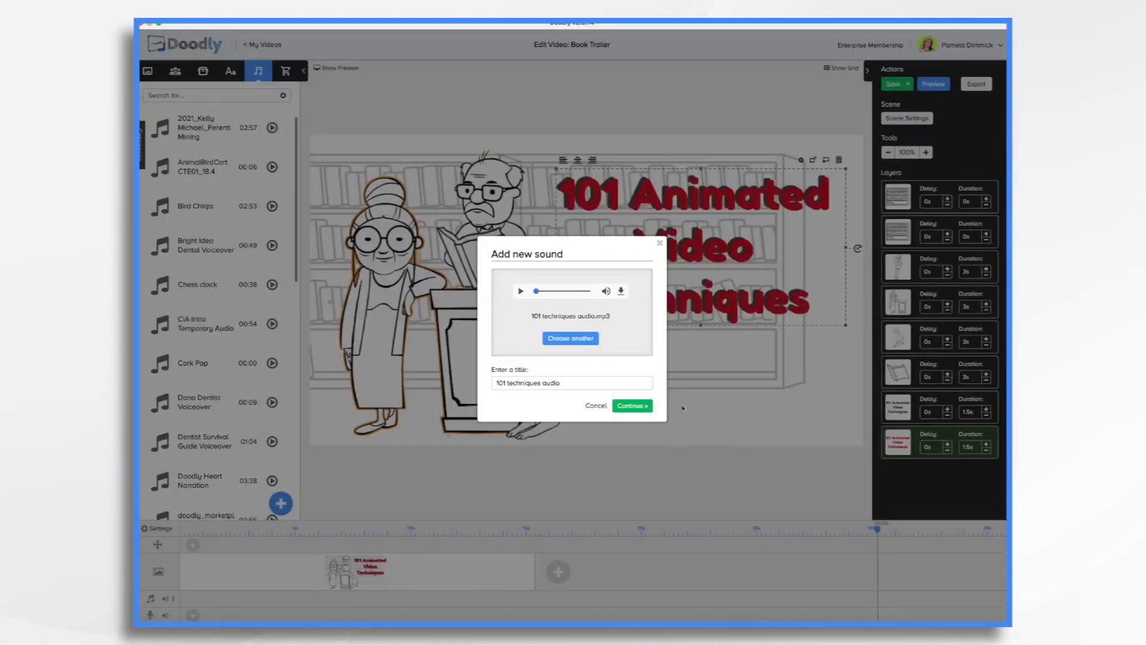
pyautogui.click(632, 405)
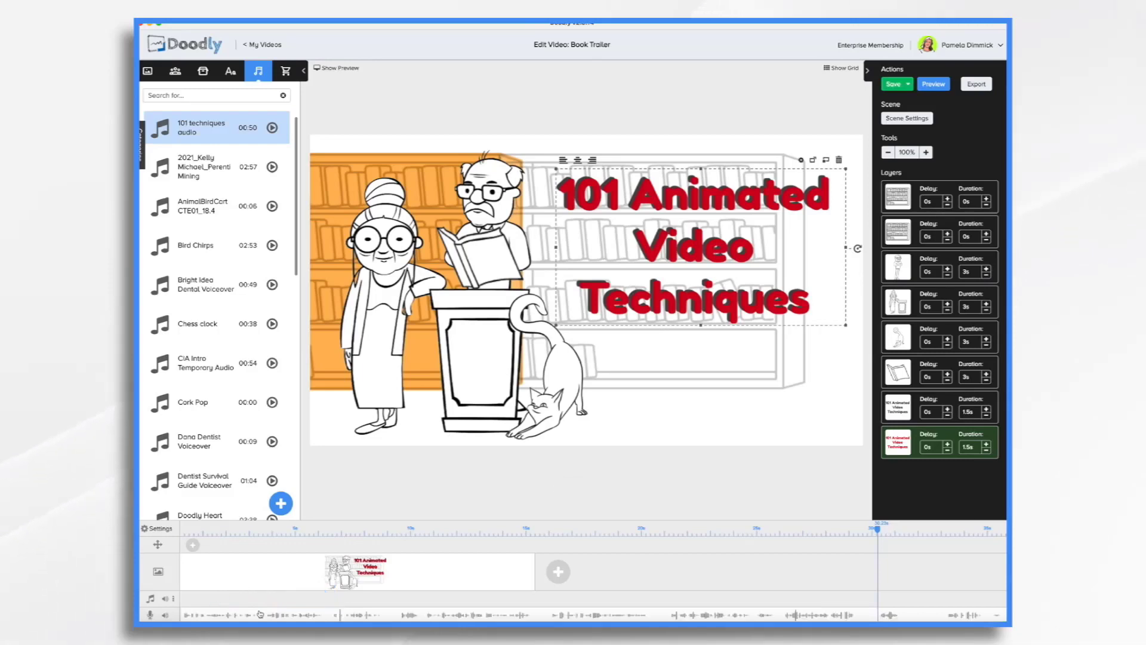
pyautogui.click(203, 71)
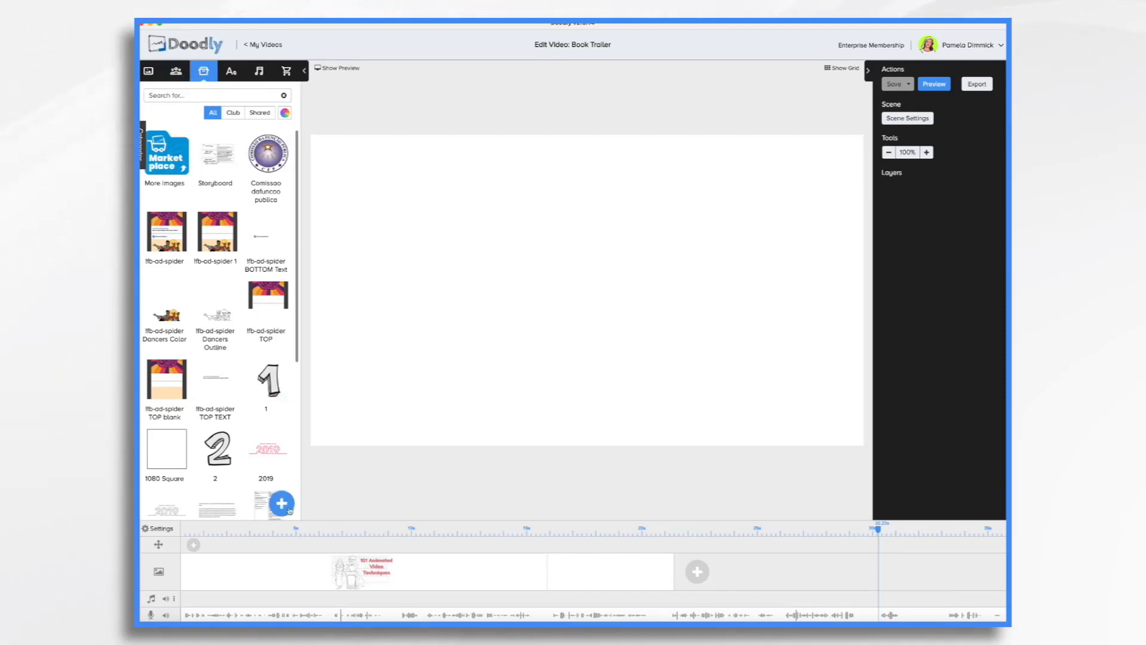
# Upload cover3d, cover3d-2 and cover3d-3 as props and place cover3d in the scene
pyautogui.click(282, 504)
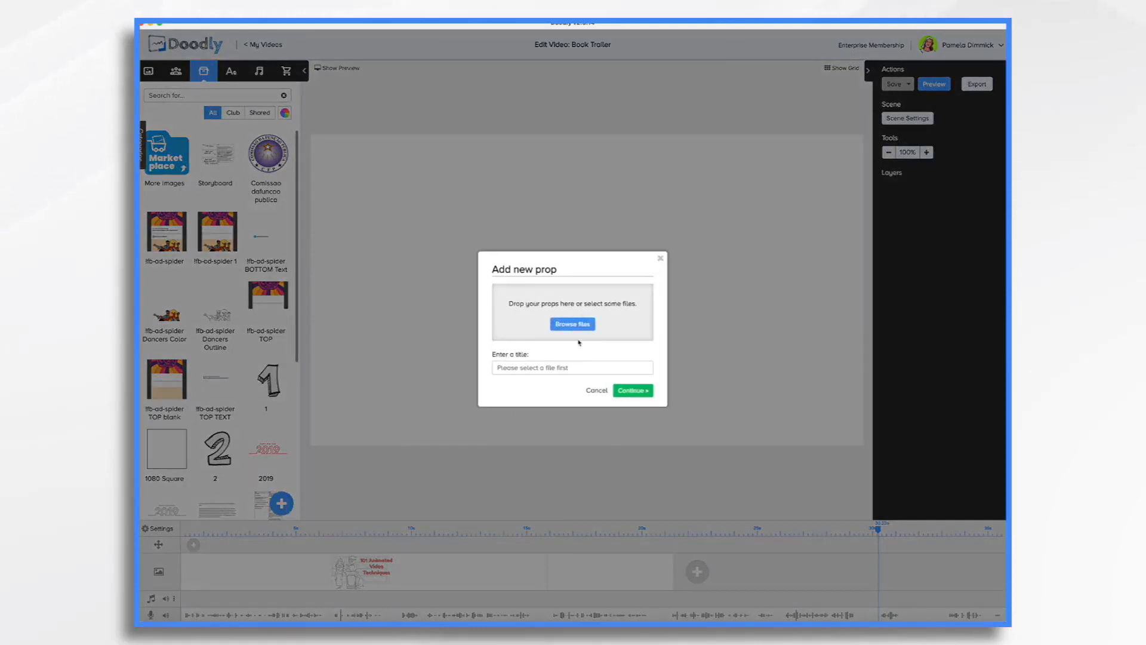
pyautogui.click(572, 324)
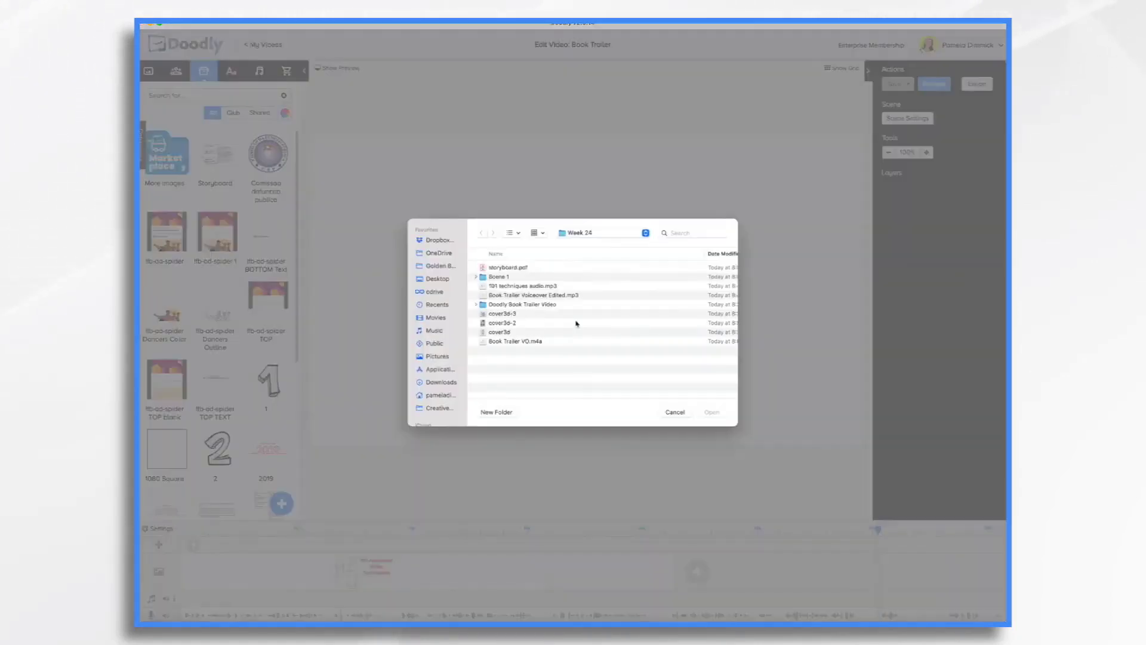
pyautogui.click(502, 322)
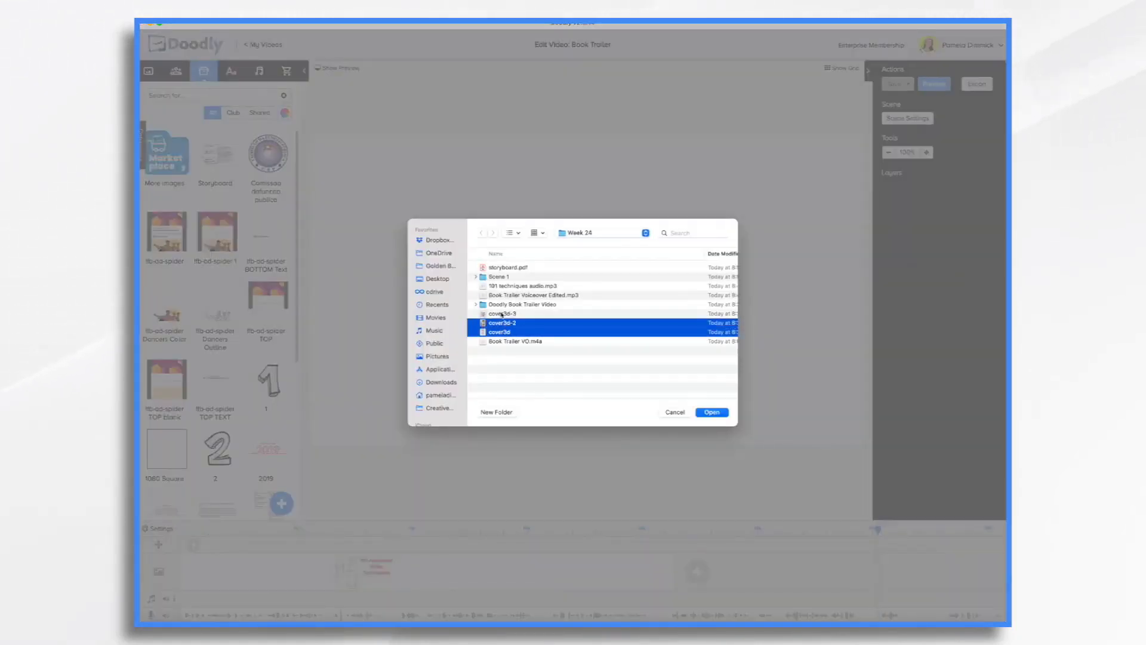
pyautogui.click(504, 313)
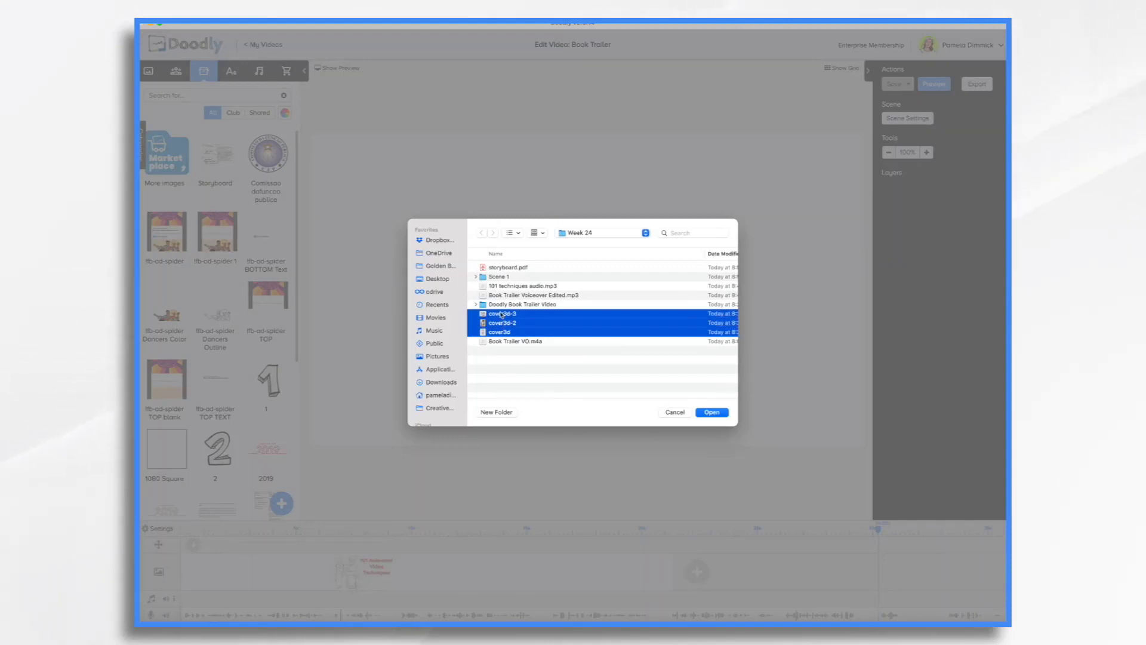
pyautogui.click(711, 412)
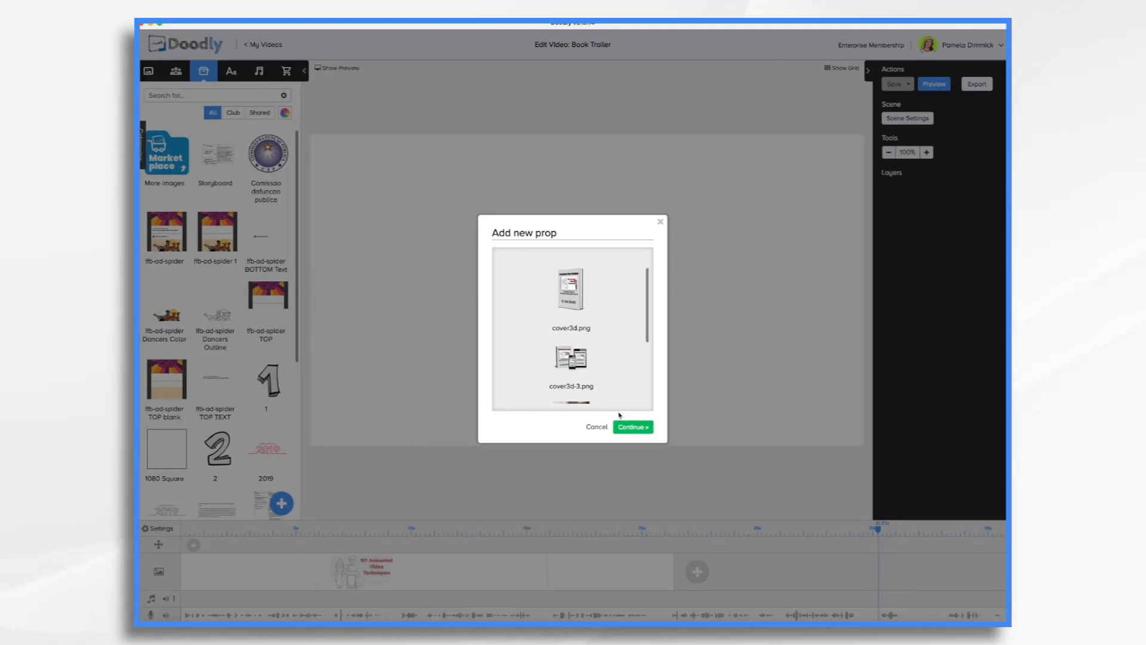
pyautogui.click(633, 427)
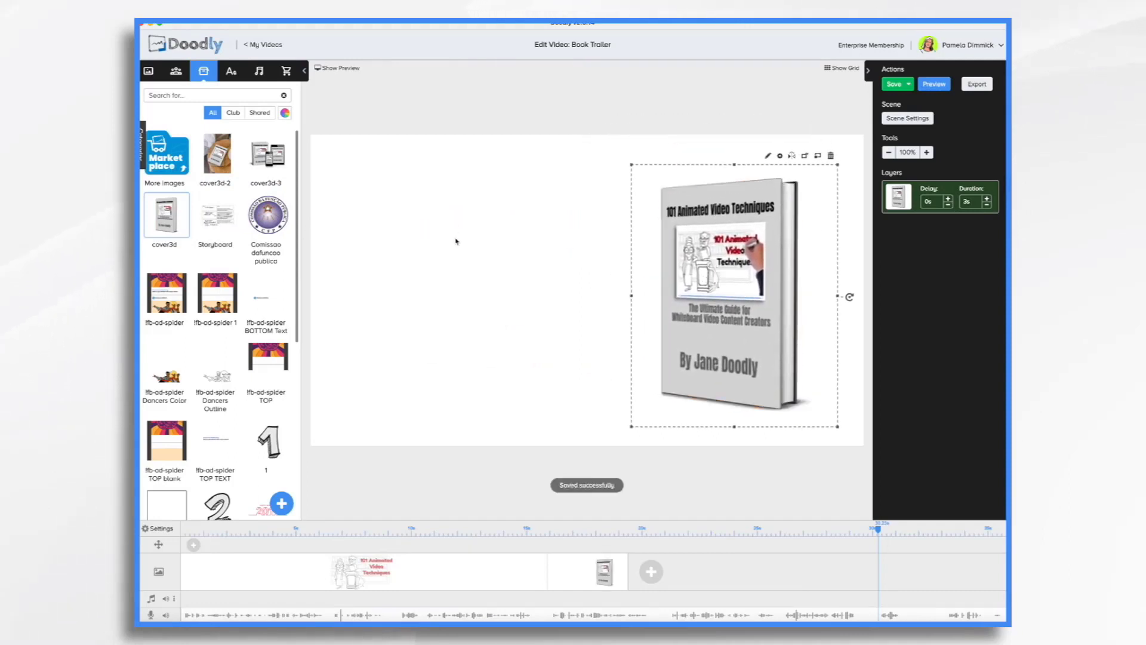
# Add text with the dash bullets, 'PLUS:' and 'How to make videos that convert!'
pyautogui.click(231, 71)
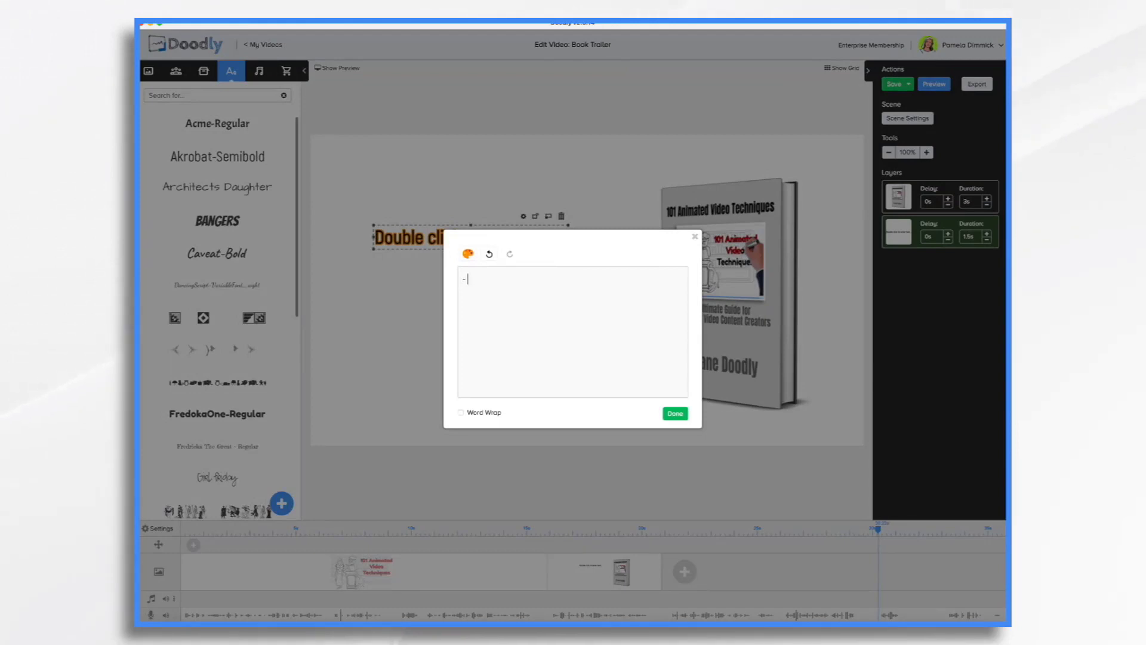
pyautogui.write('In')
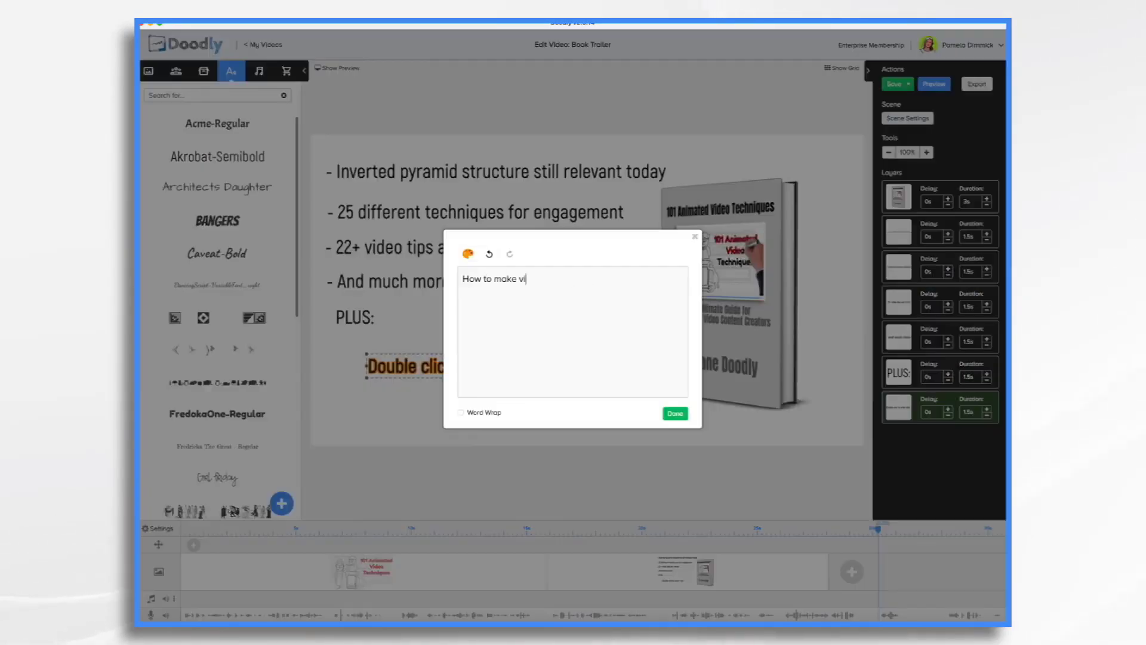
pyautogui.click(675, 413)
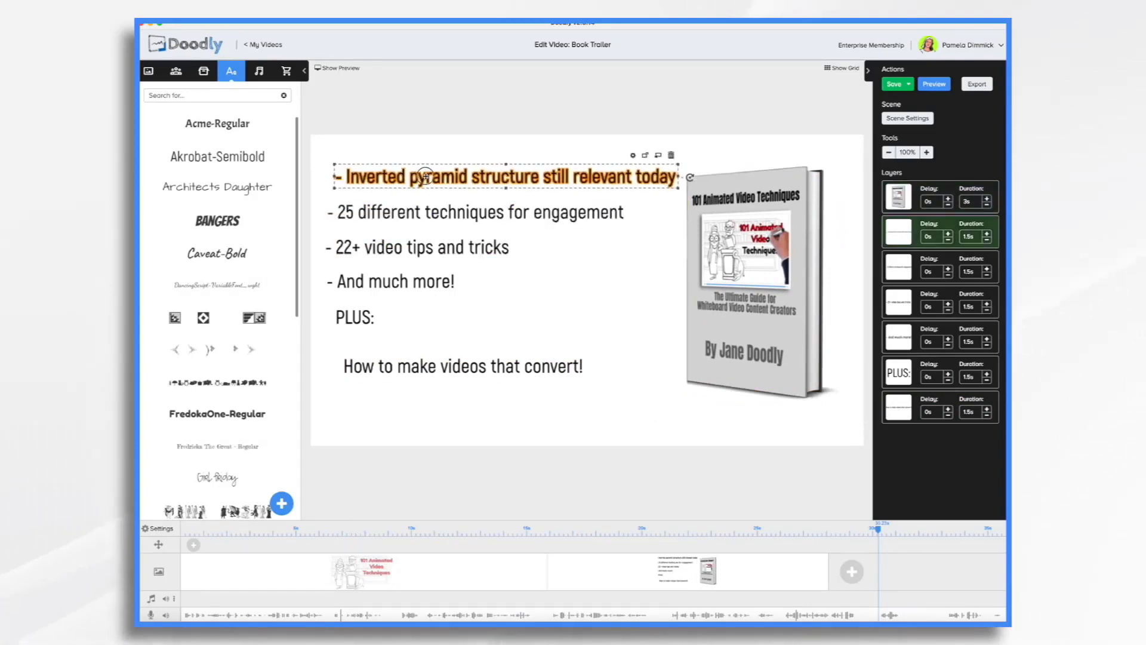
# Replace the bullet text layers' font with Caveat-Bold
pyautogui.click(409, 246)
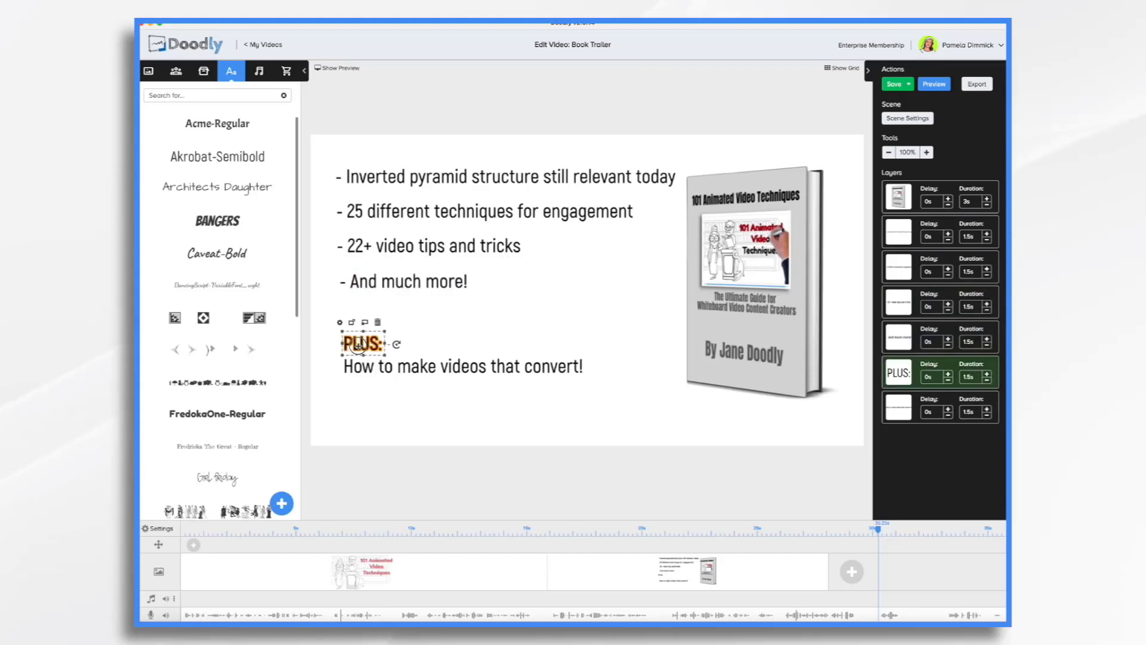
pyautogui.click(402, 281)
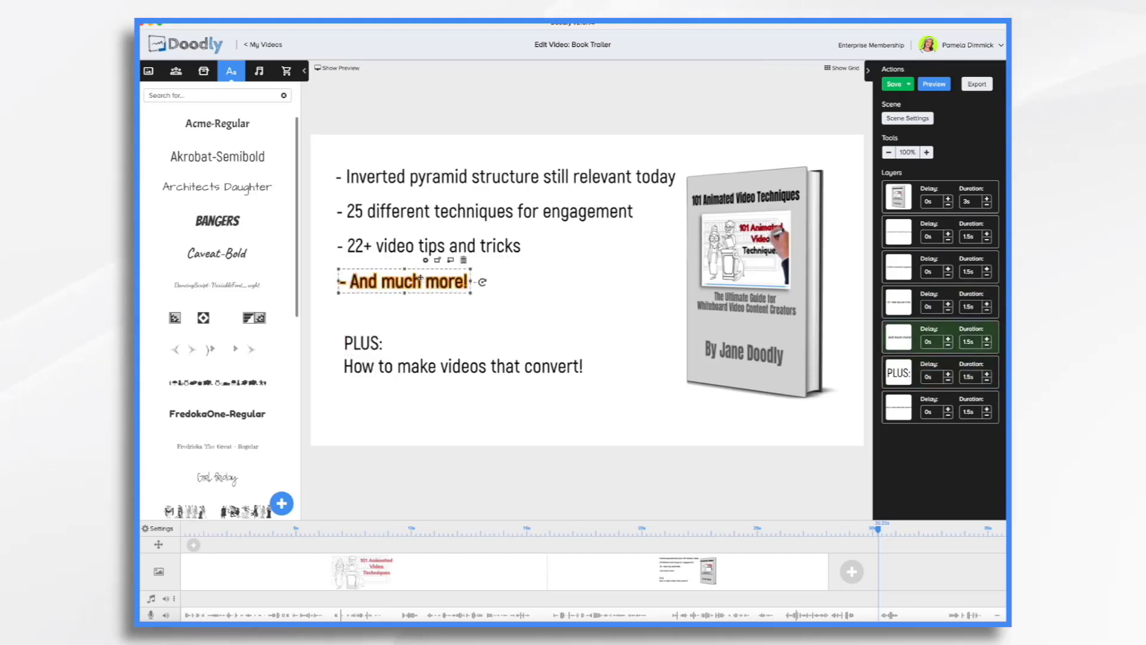
pyautogui.click(504, 177)
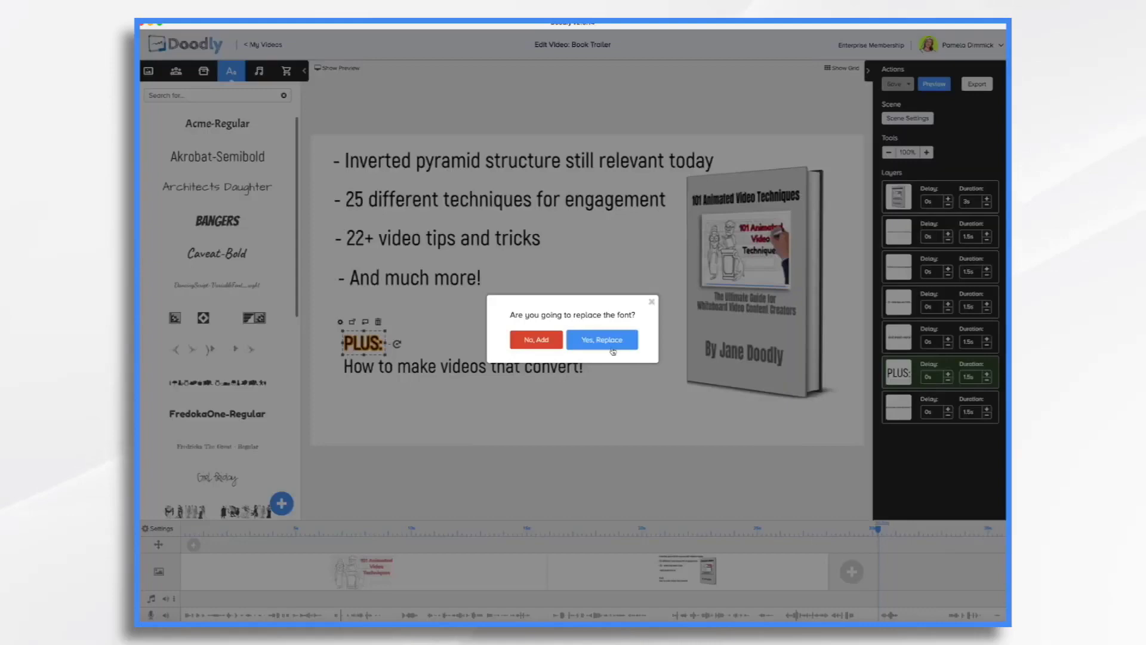
pyautogui.click(603, 339)
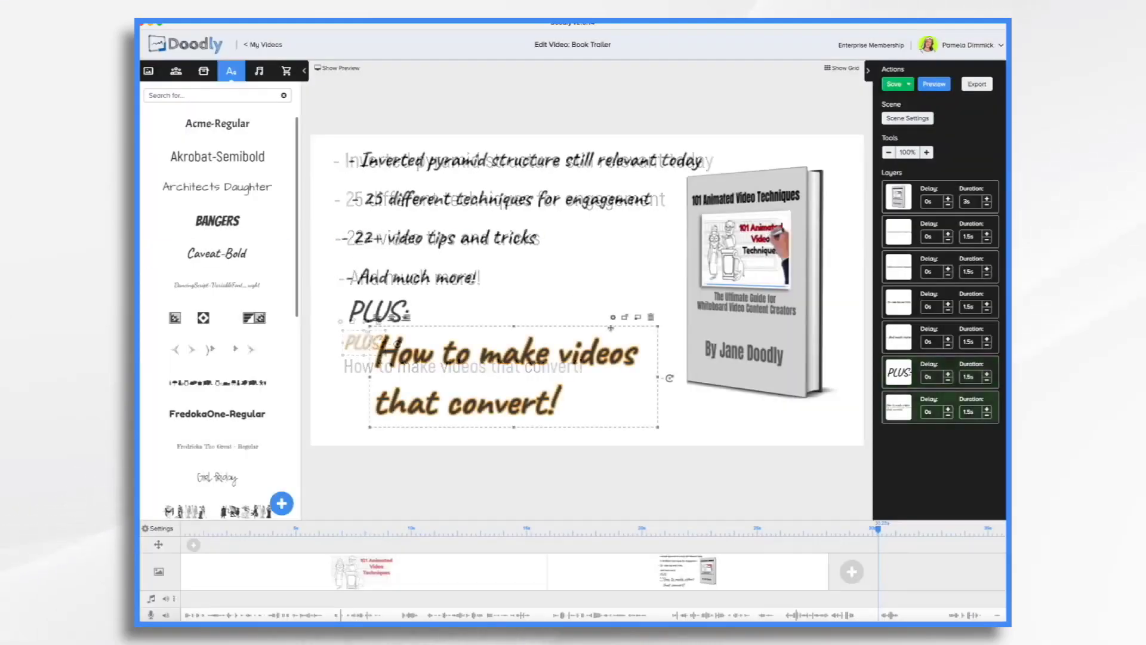
# Make the 'How to make videos that convert!' line red
pyautogui.click(612, 315)
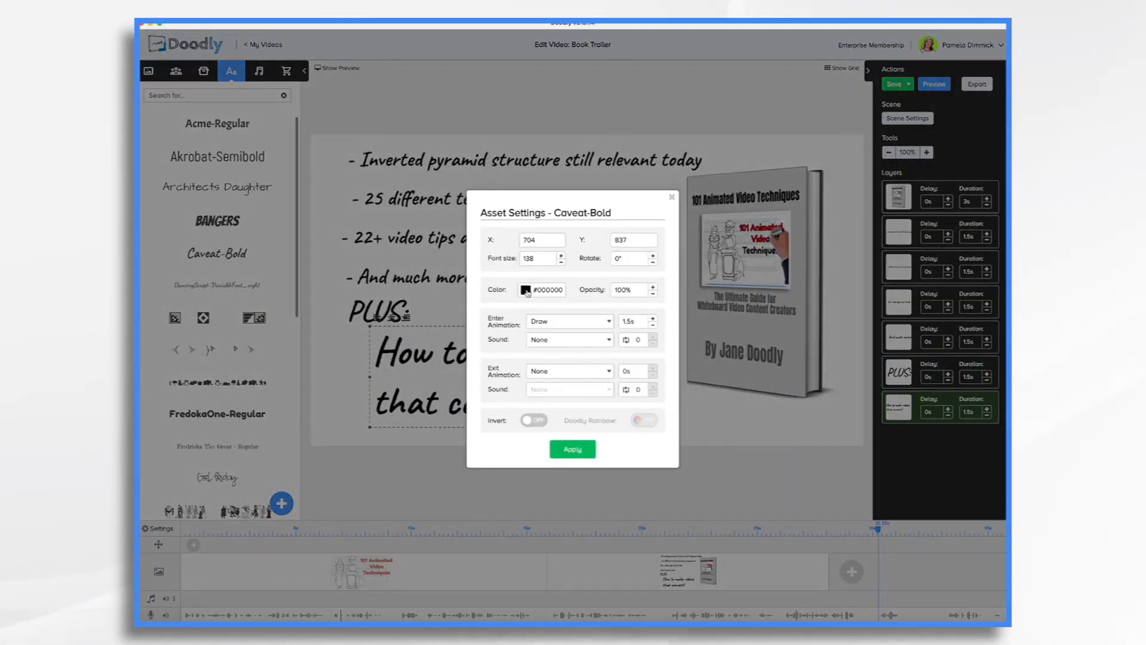
pyautogui.click(525, 289)
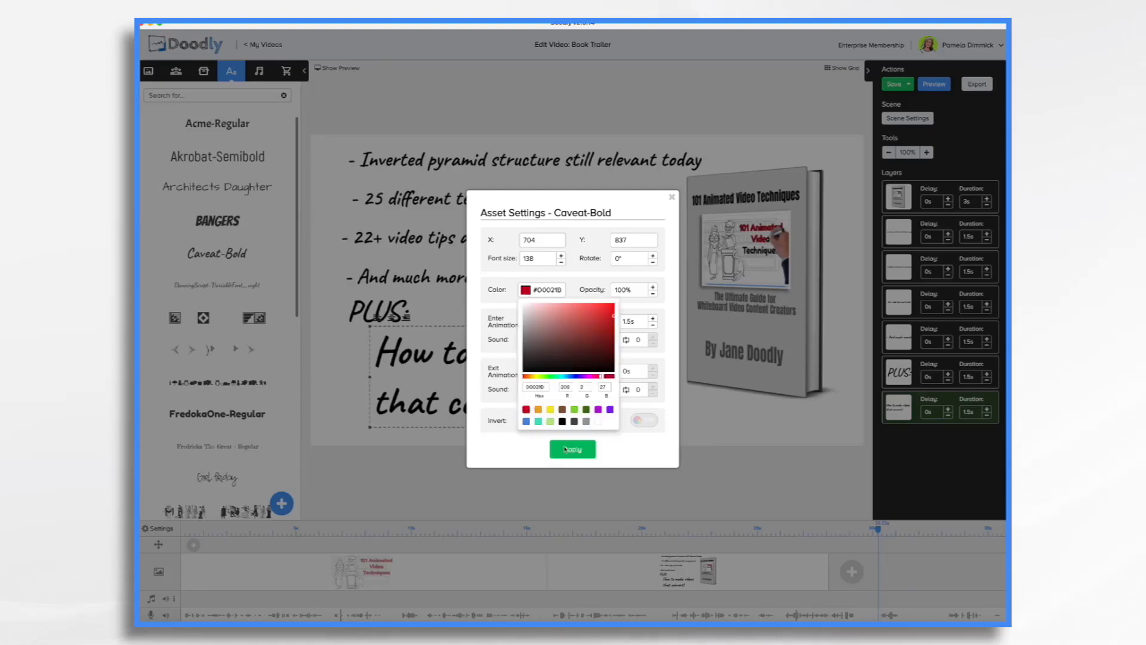
pyautogui.click(572, 449)
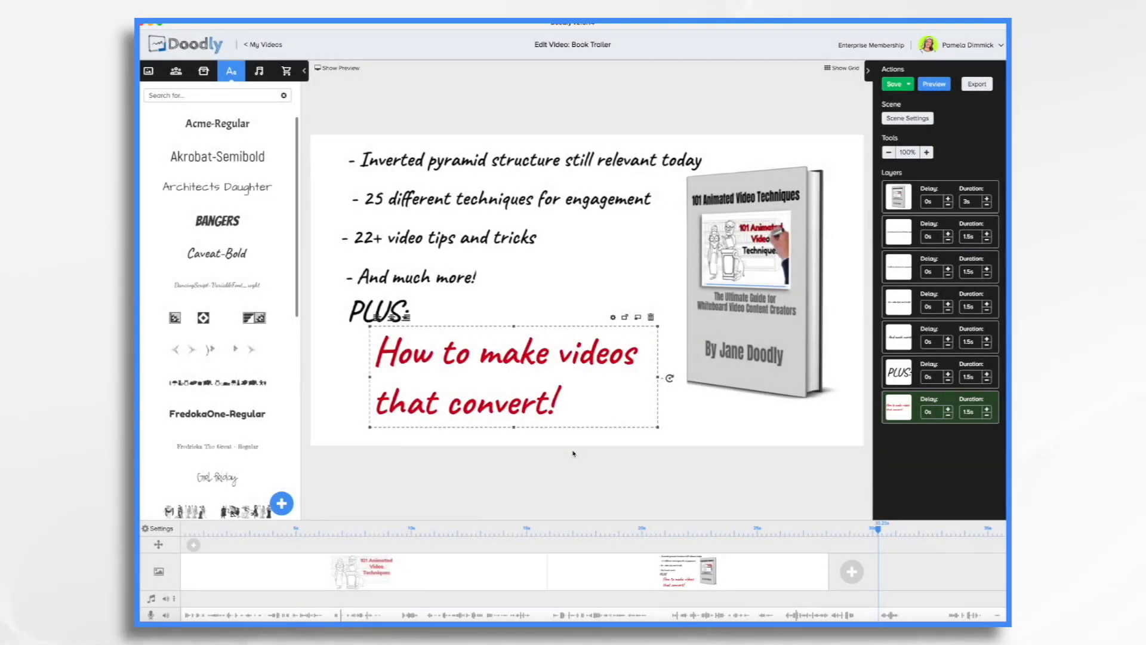
pyautogui.moveTo(847, 593)
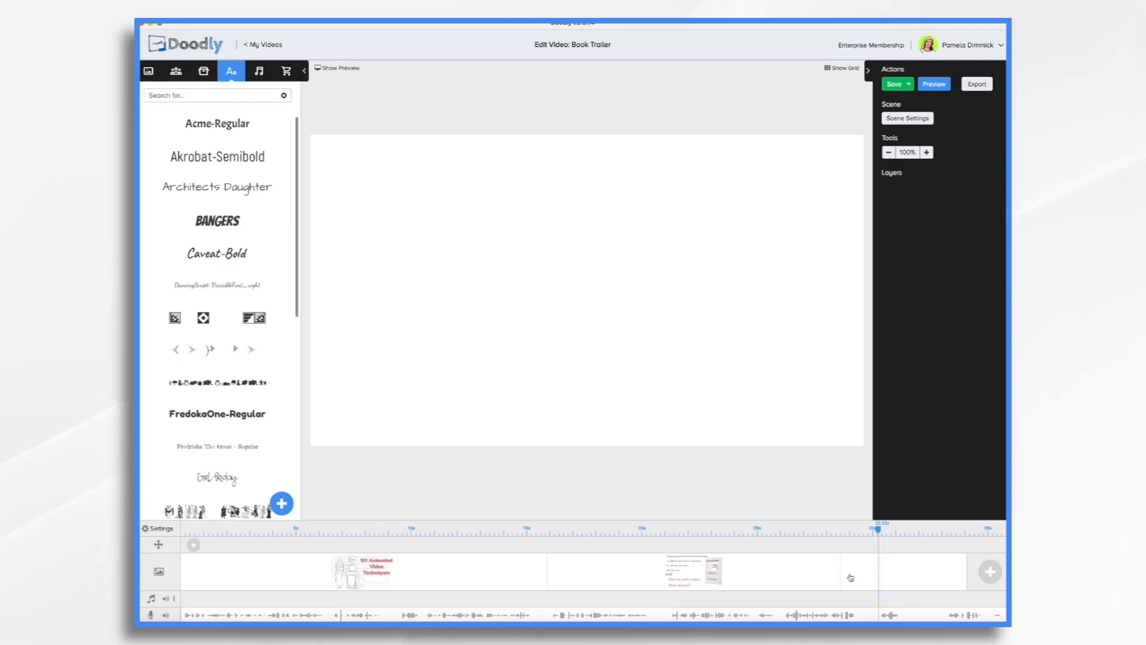
pyautogui.moveTo(828, 325)
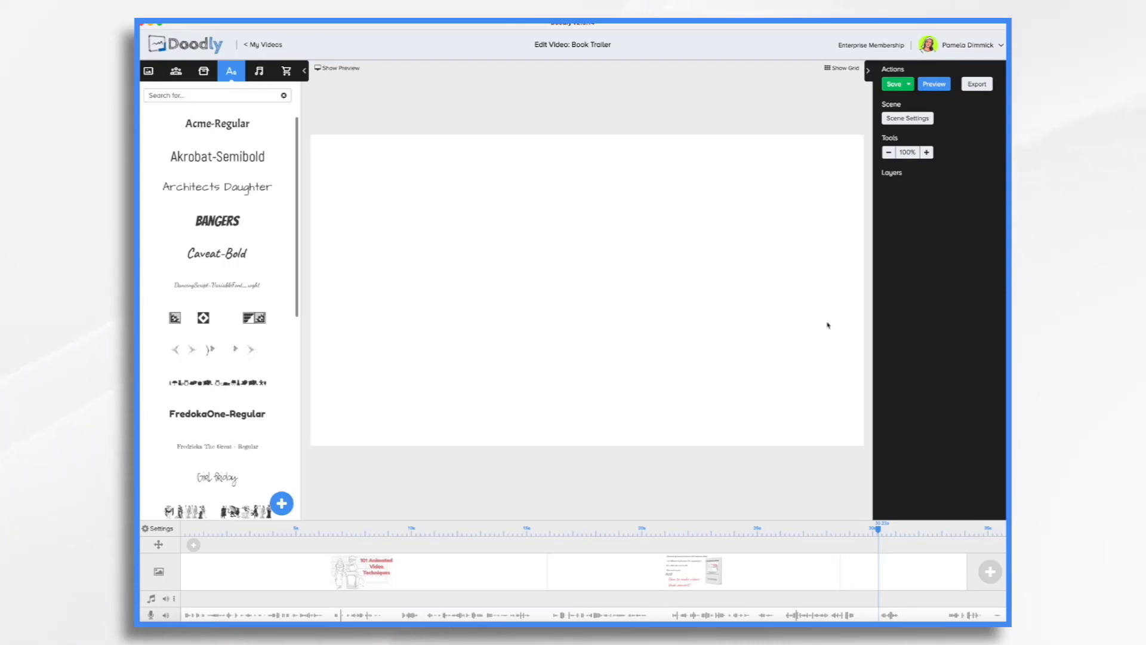
# Add a scene, resize the book-and-devices mockup, and place Philip in a victory pose
pyautogui.click(203, 71)
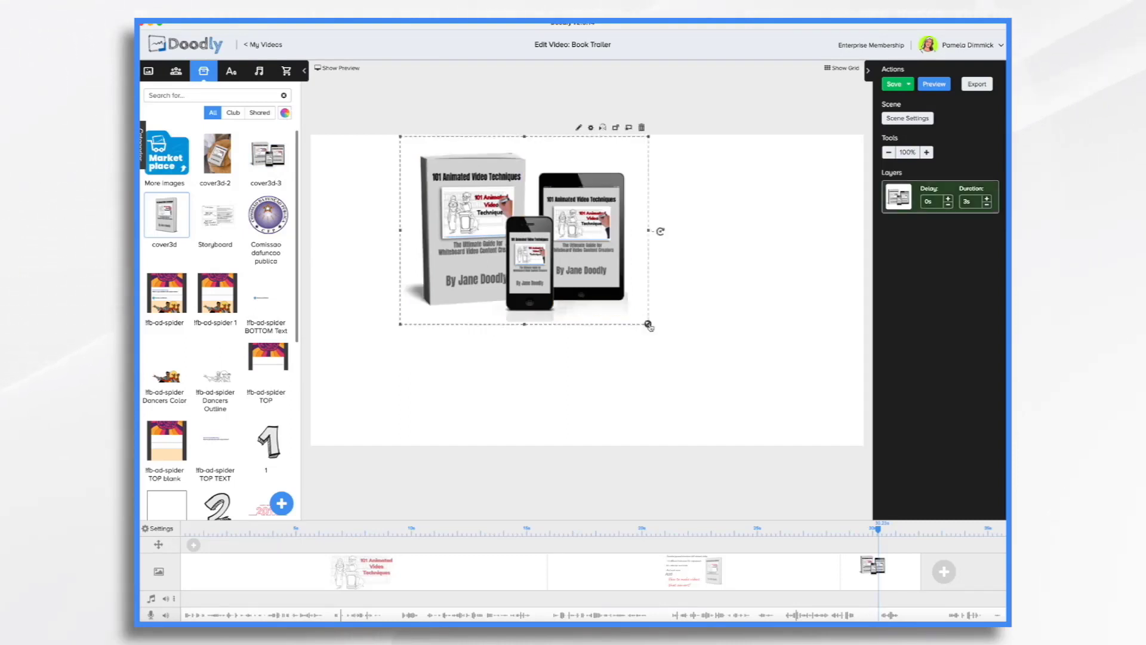
pyautogui.moveTo(648, 326); pyautogui.dragTo(740, 381)
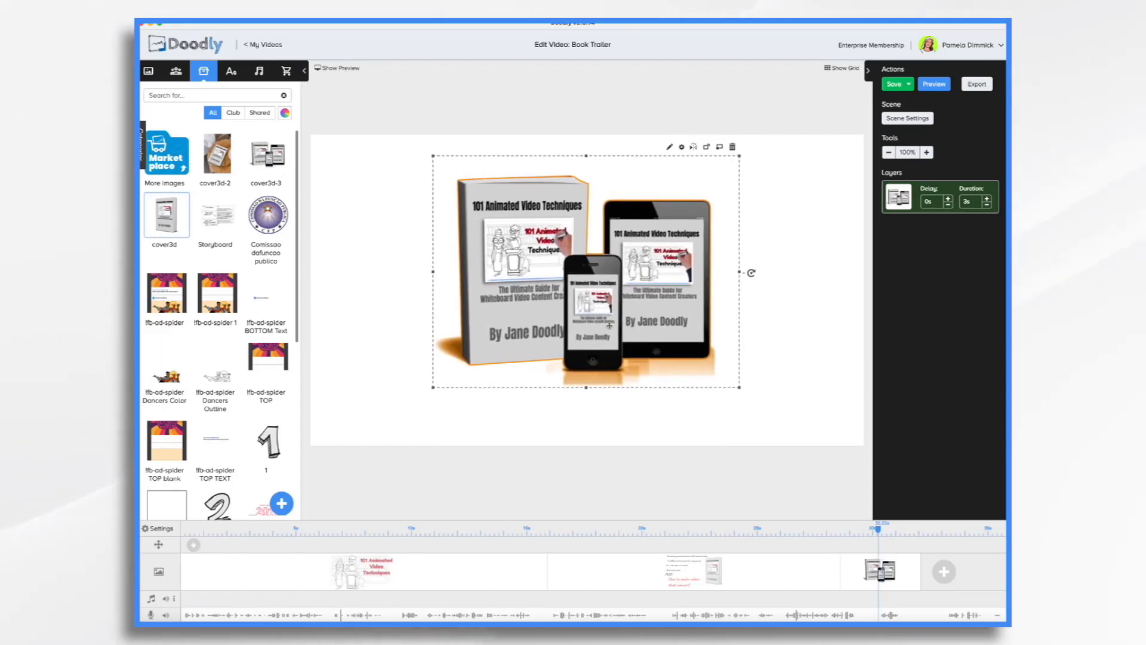
pyautogui.click(175, 71)
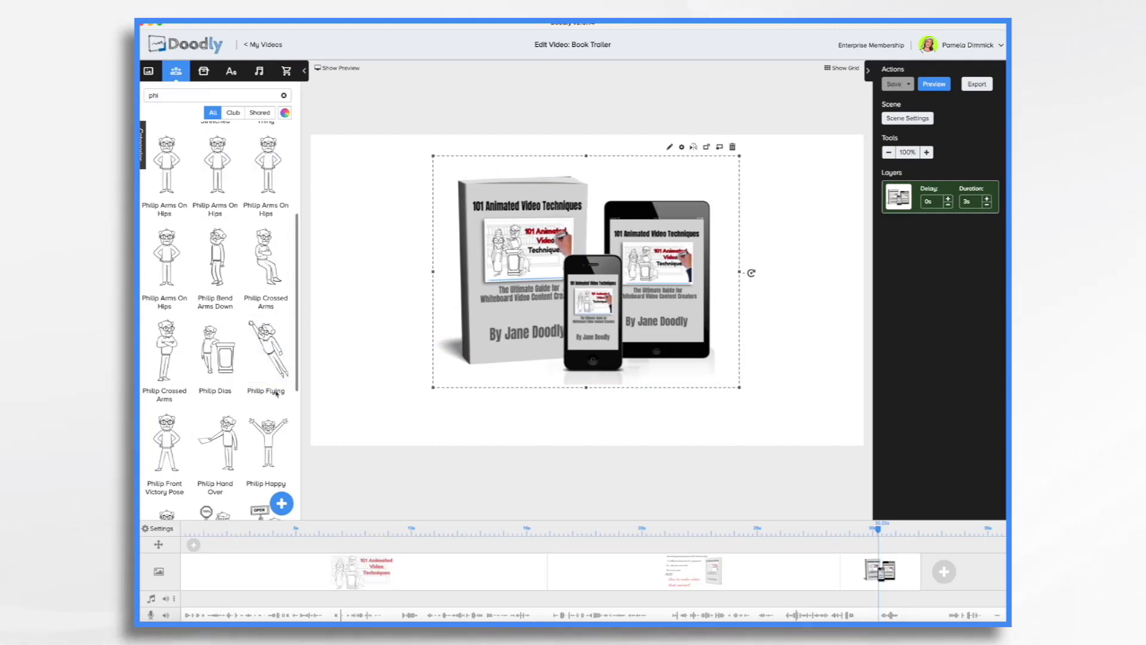
pyautogui.scroll(-3)
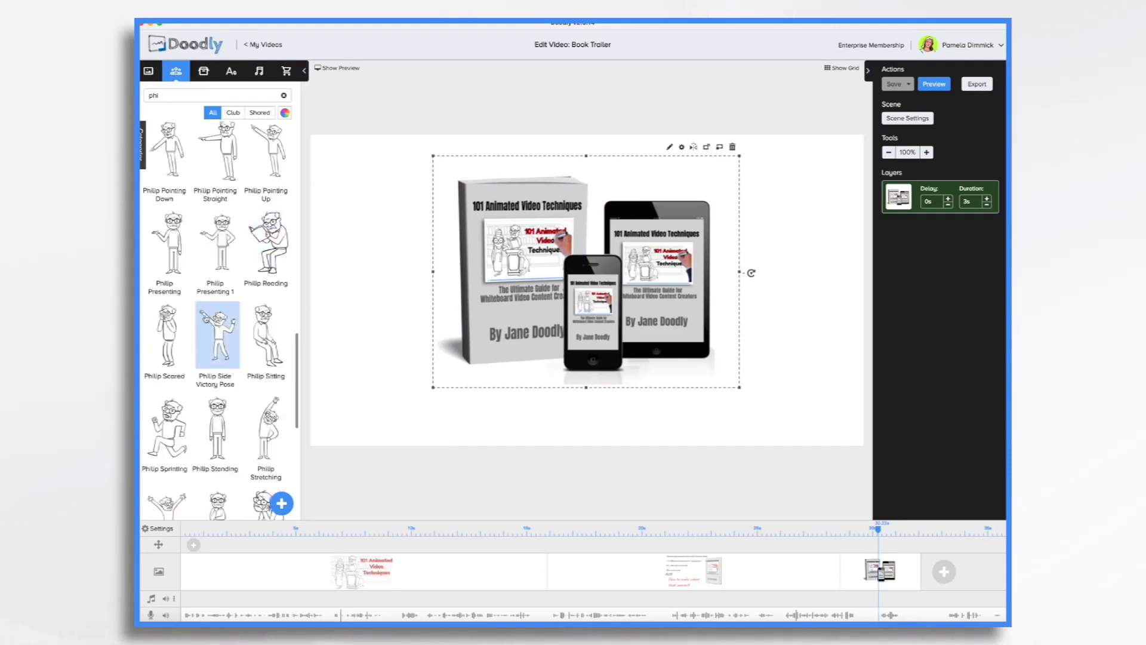
pyautogui.moveTo(217, 335); pyautogui.dragTo(768, 332)
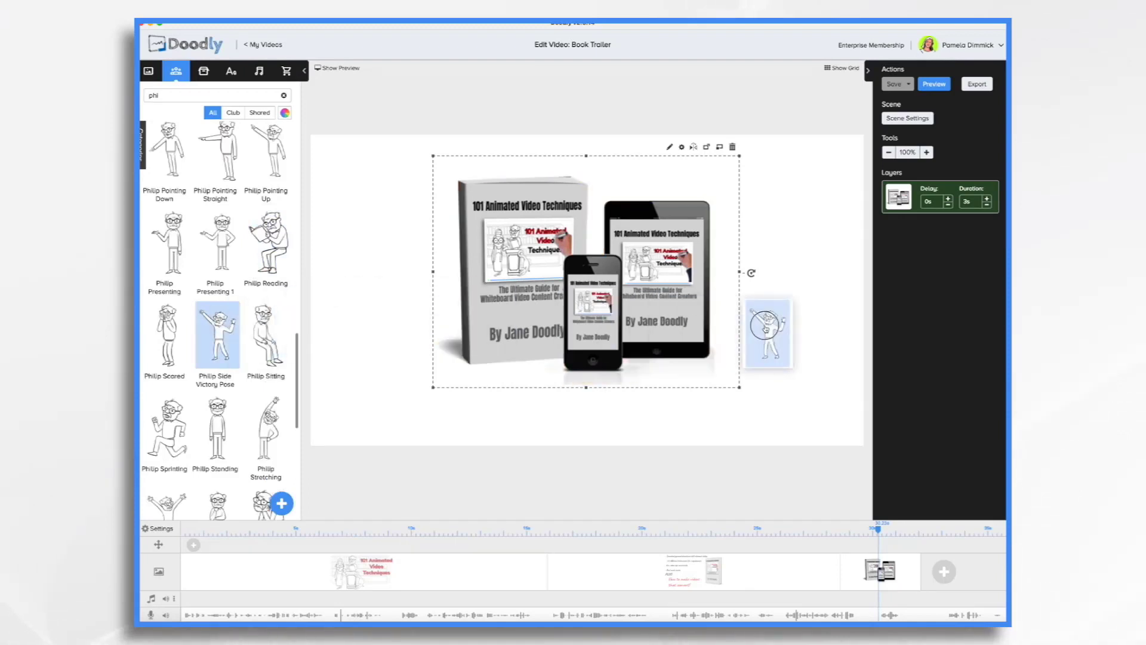
# Search 'mary' to add Mary at left and add a placeholder text line
pyautogui.click(215, 335)
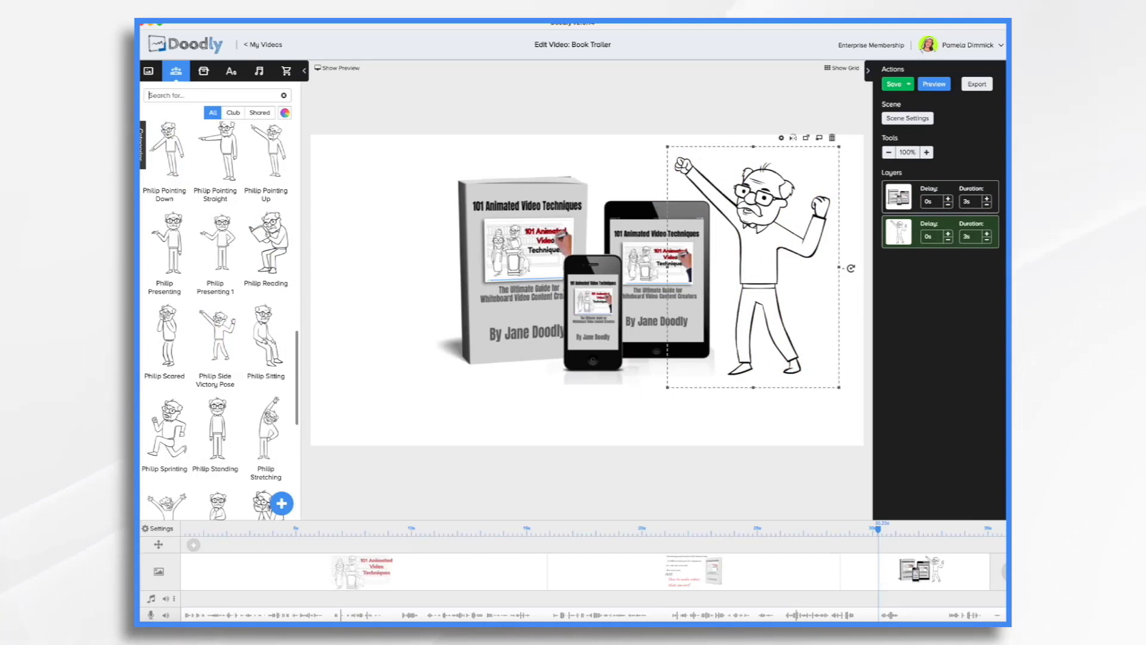
pyautogui.write('mary')
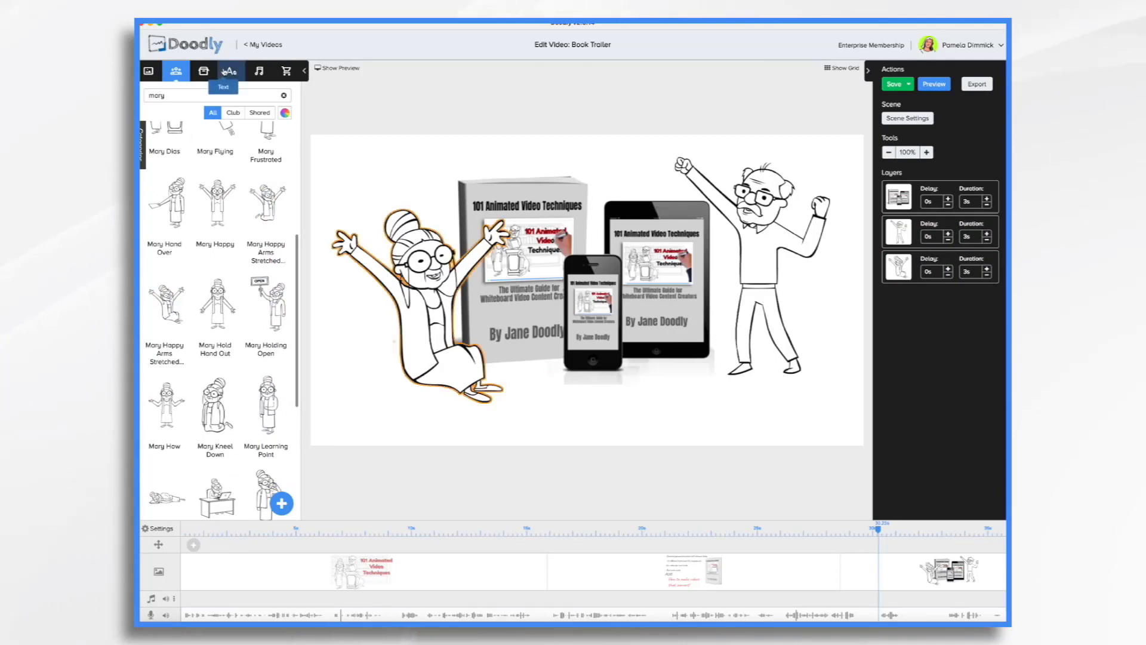
pyautogui.click(230, 71)
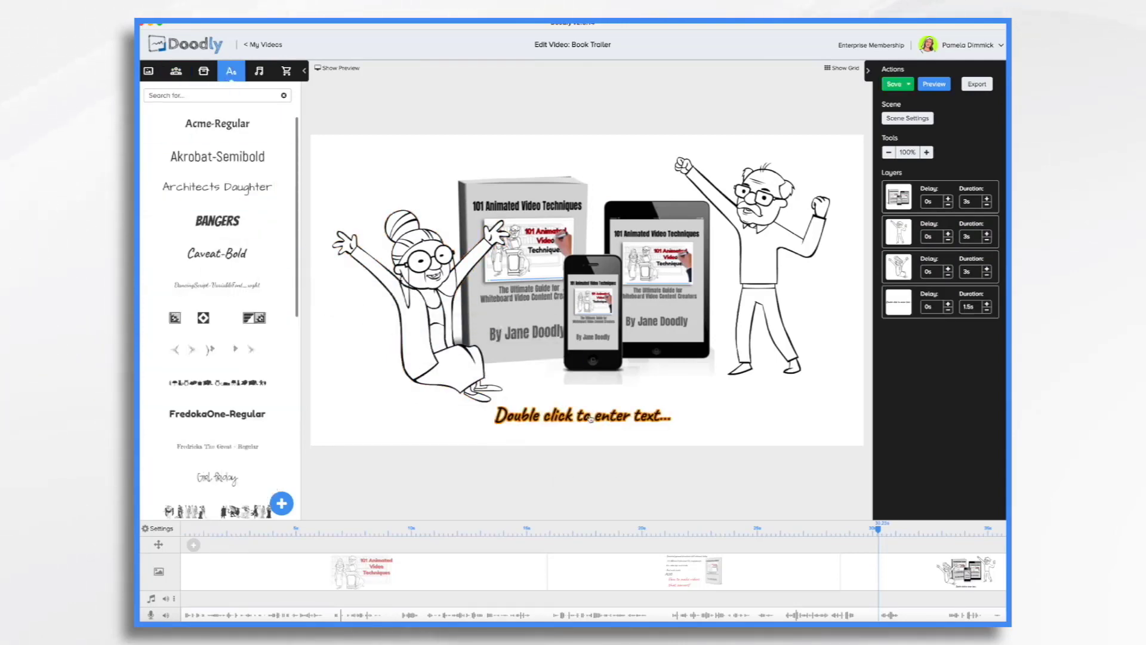
pyautogui.doubleClick(584, 416)
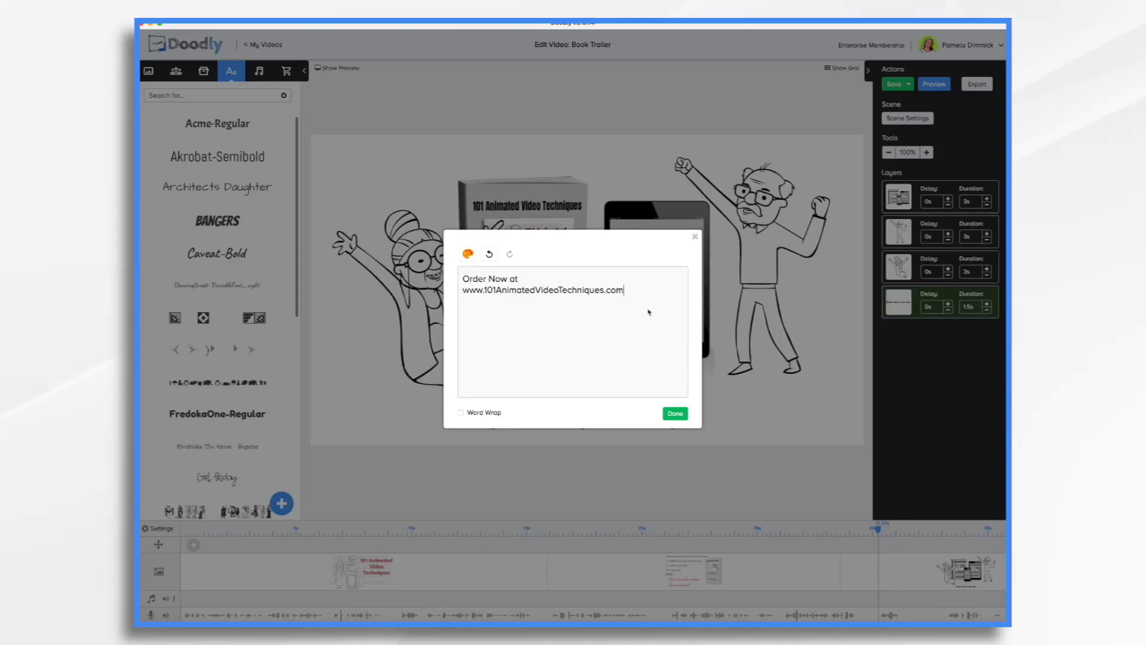
pyautogui.moveTo(603, 261)
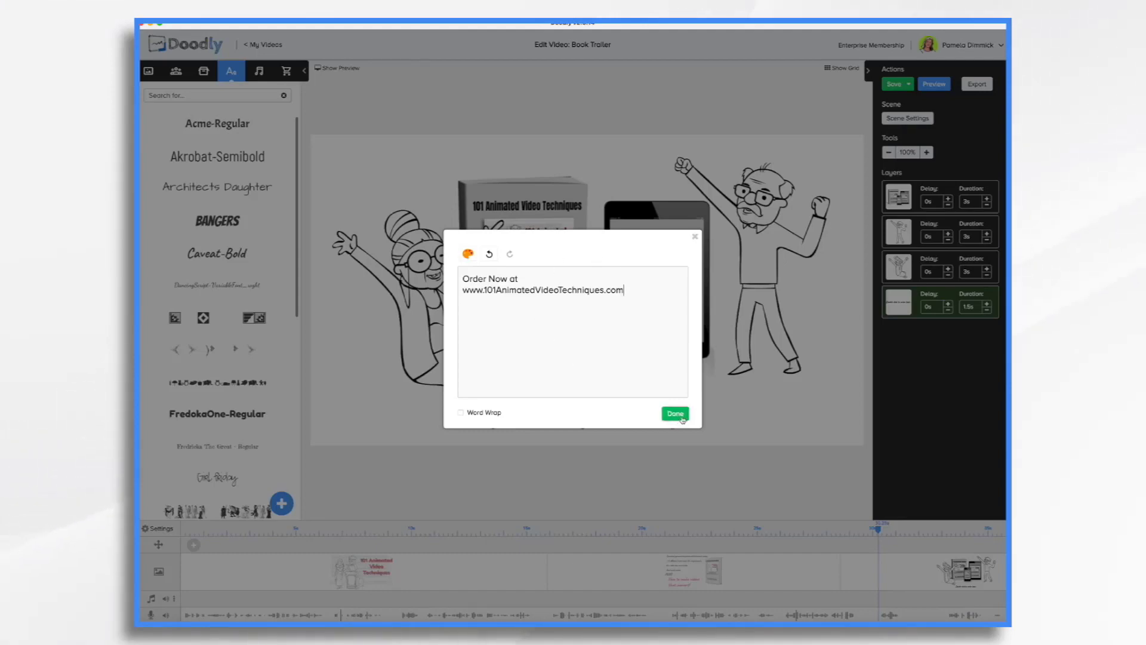
pyautogui.click(675, 413)
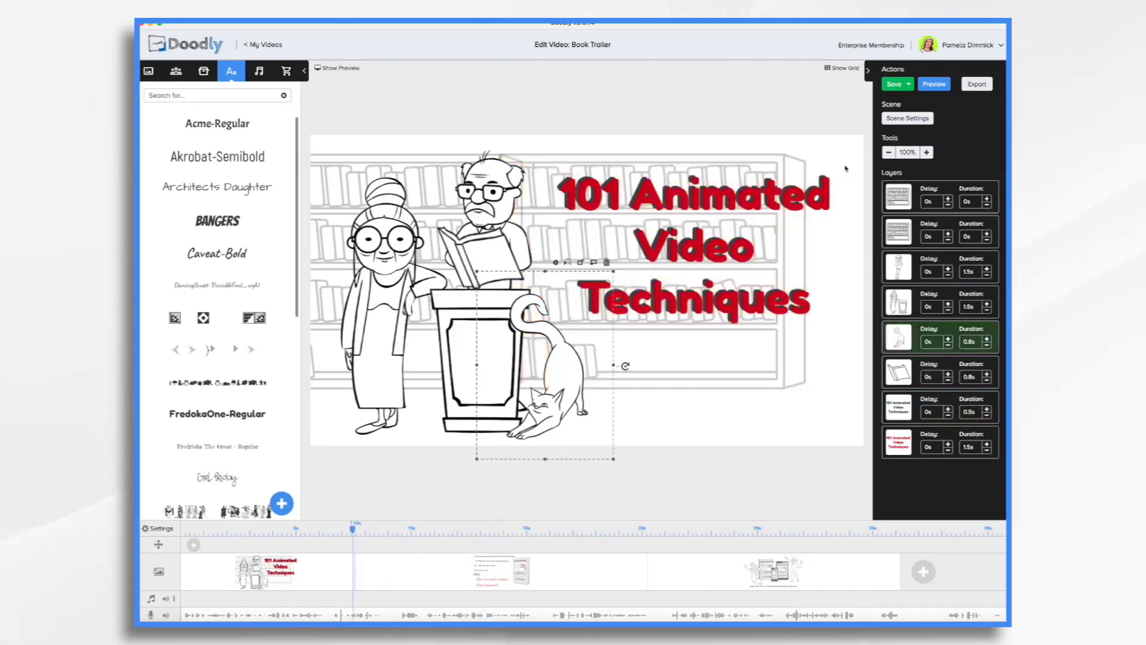
# Apply the title scene's exit animation and 1.5 s extra end time
pyautogui.click(908, 118)
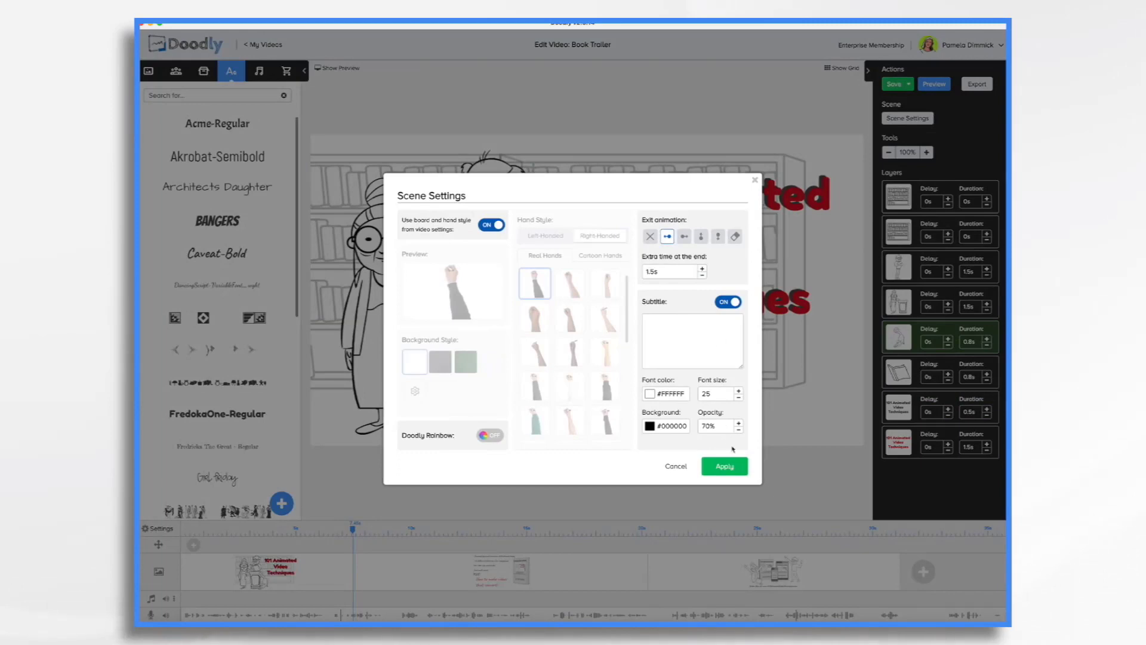
pyautogui.click(724, 466)
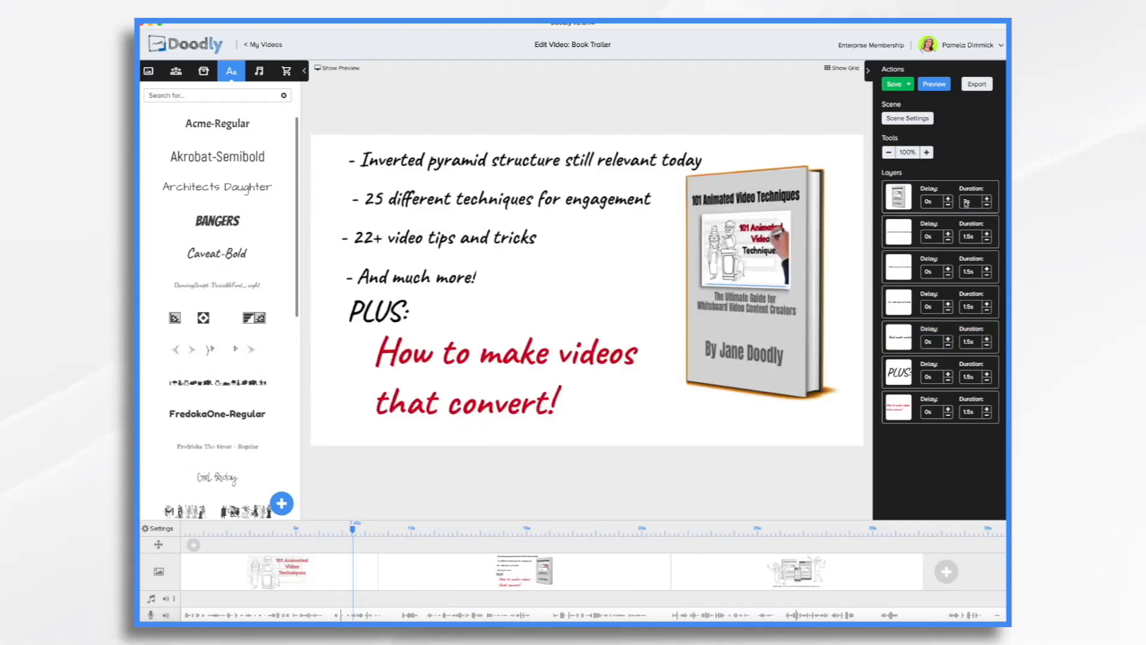
# Set the book cover to draw over 2 seconds, preview the scene, and check its reveal mode
pyautogui.click(987, 199)
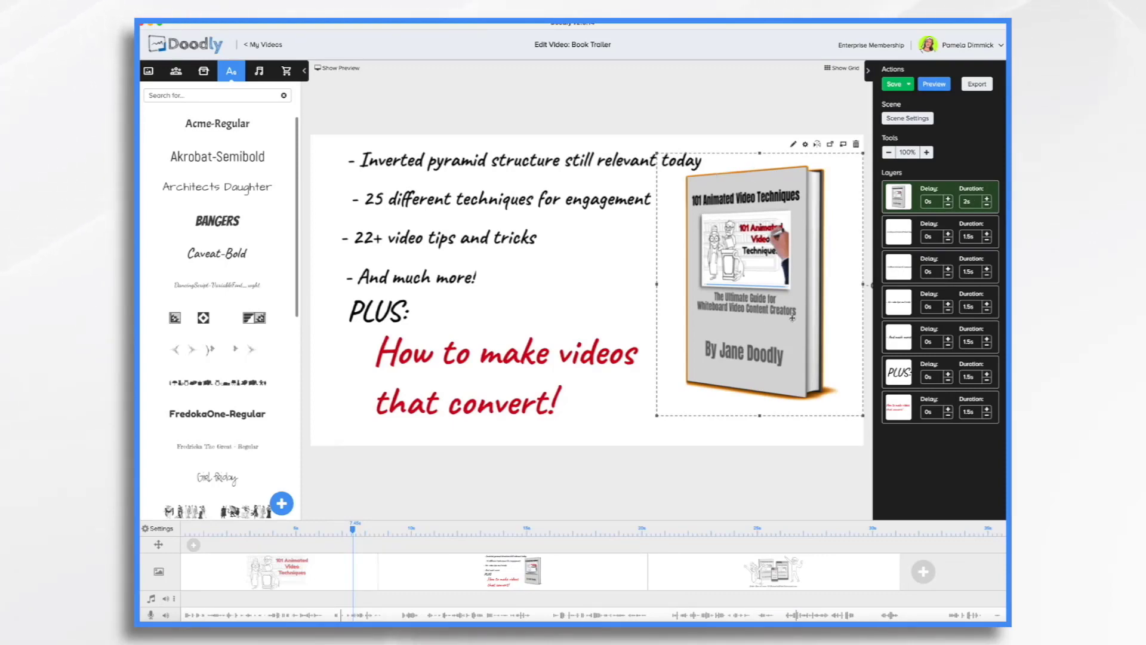
pyautogui.moveTo(948, 133)
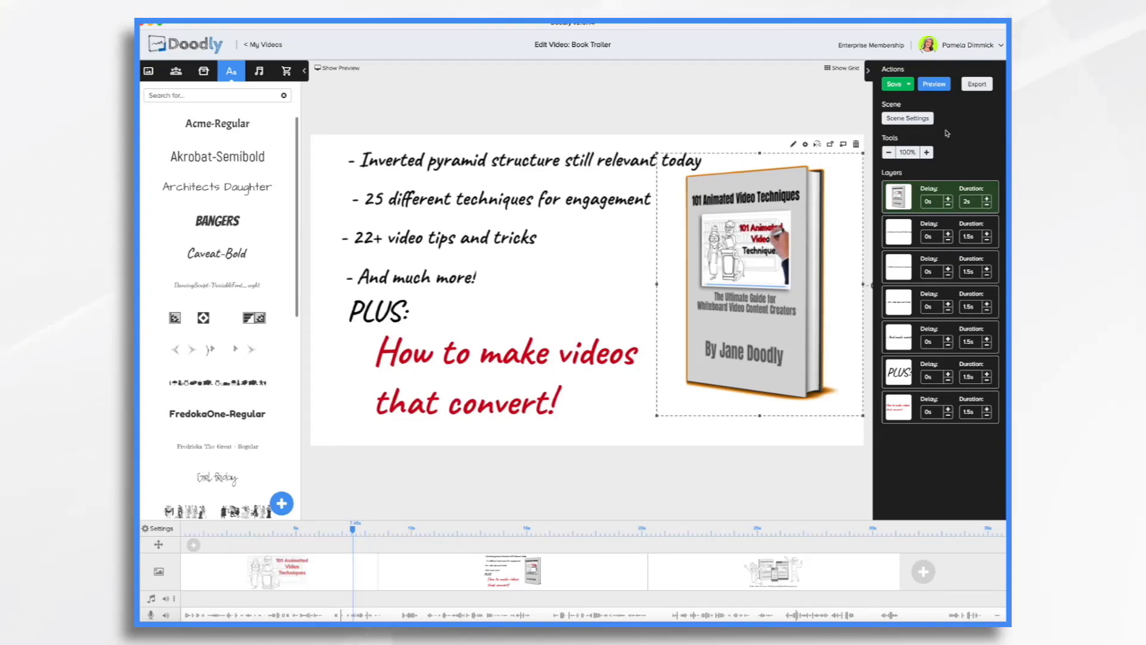
pyautogui.rightClick(503, 572)
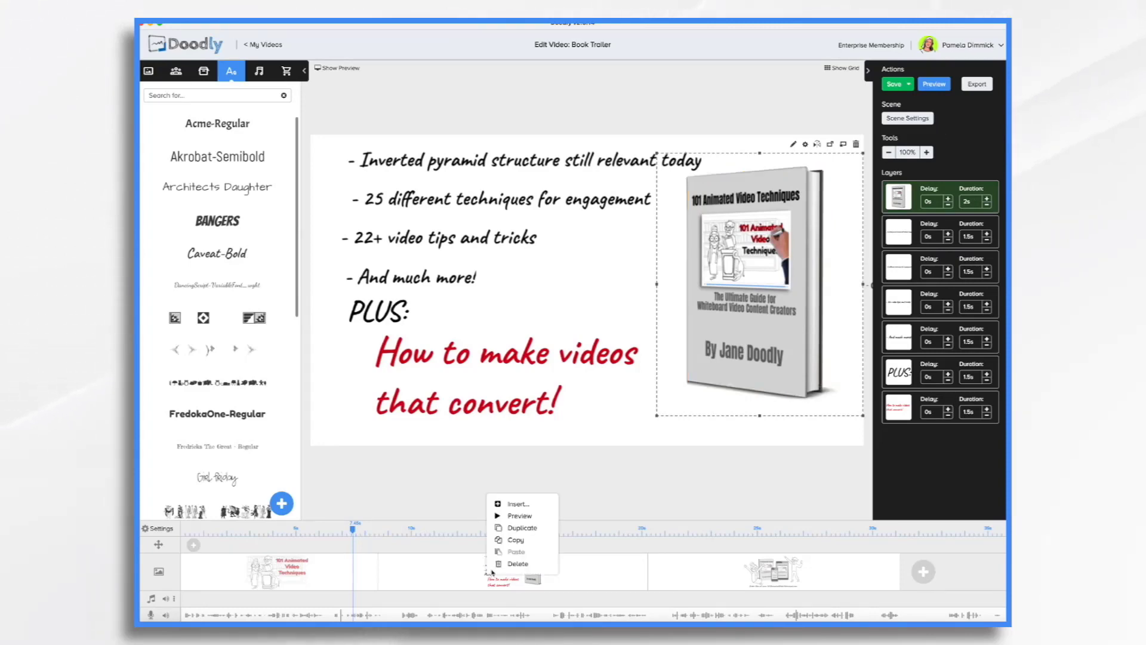
pyautogui.click(520, 516)
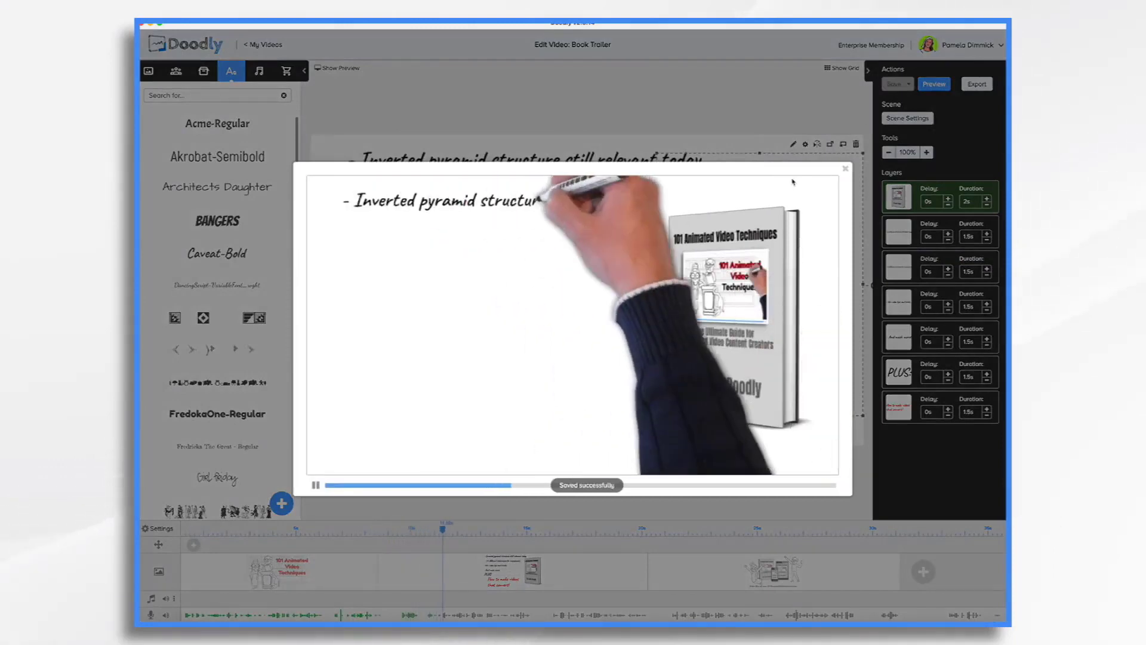
pyautogui.click(845, 168)
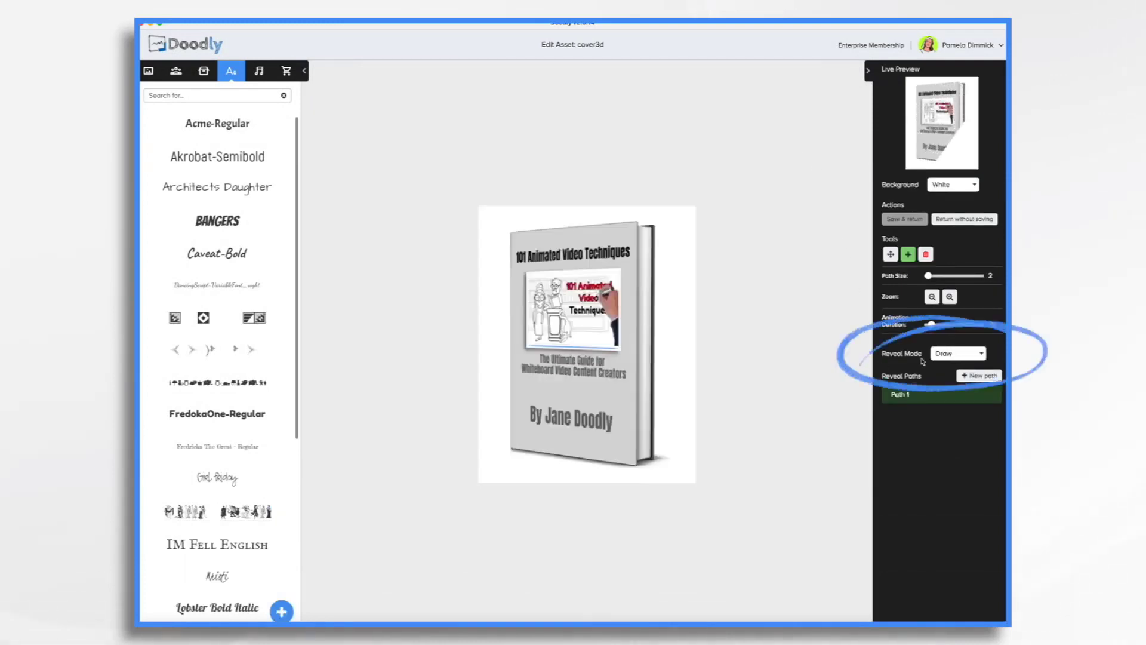
pyautogui.click(958, 353)
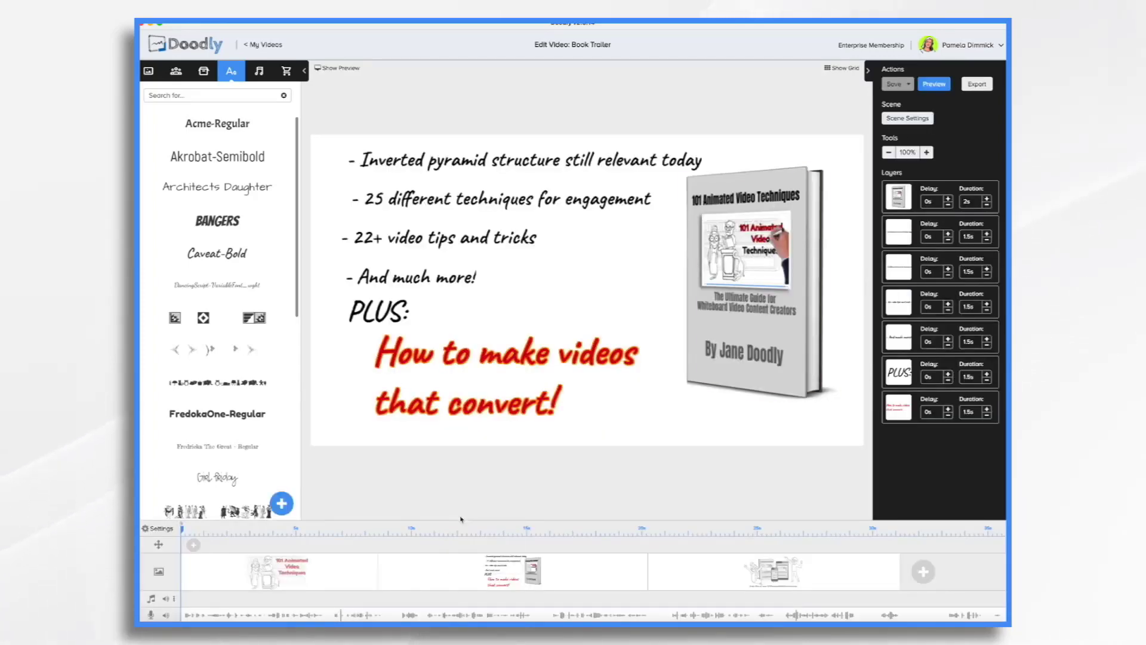
# Lengthen bullet draw times, stagger delays up to 4 s, and set PLUS: to 0.5 s
pyautogui.click(934, 84)
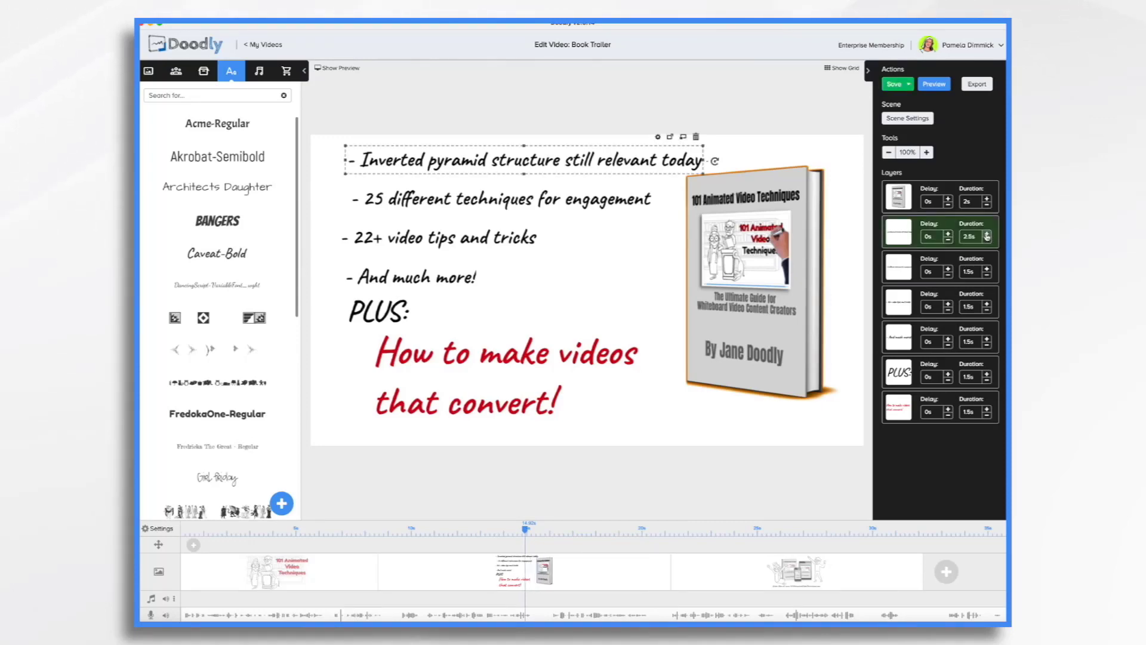
pyautogui.click(988, 233)
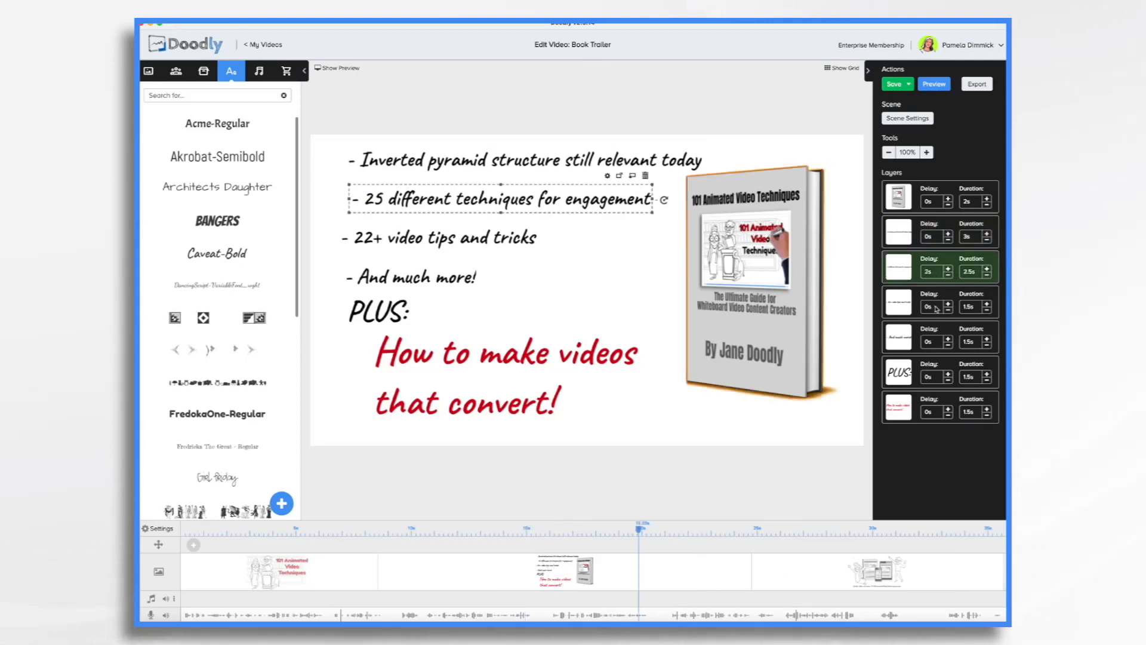
pyautogui.click(440, 237)
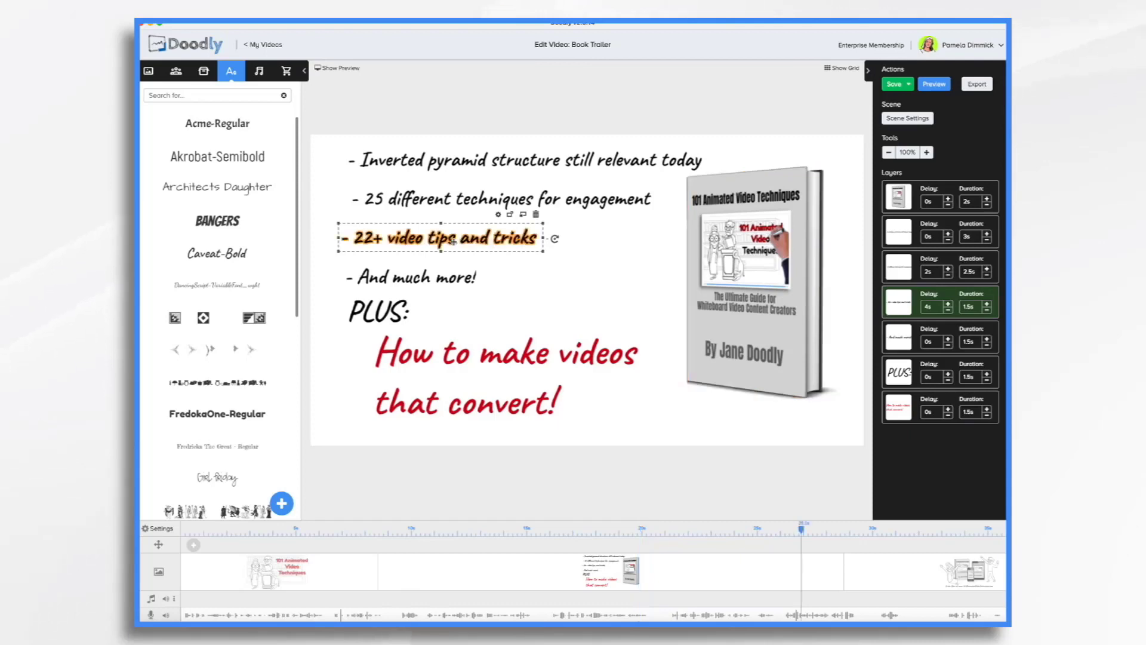
pyautogui.click(530, 160)
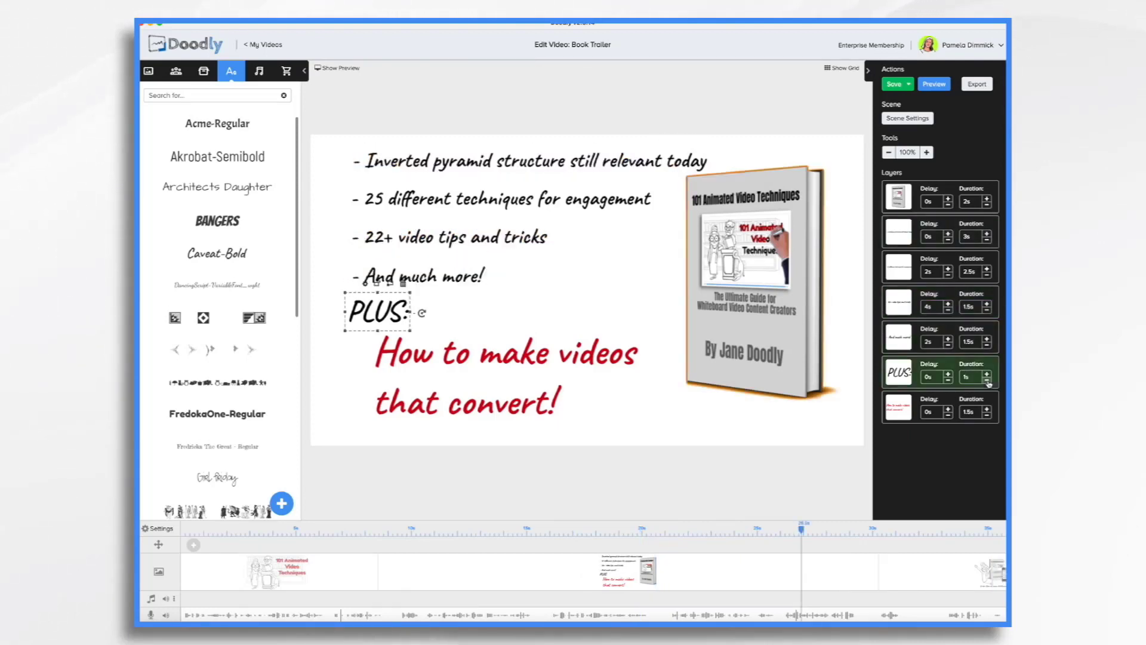
pyautogui.click(987, 380)
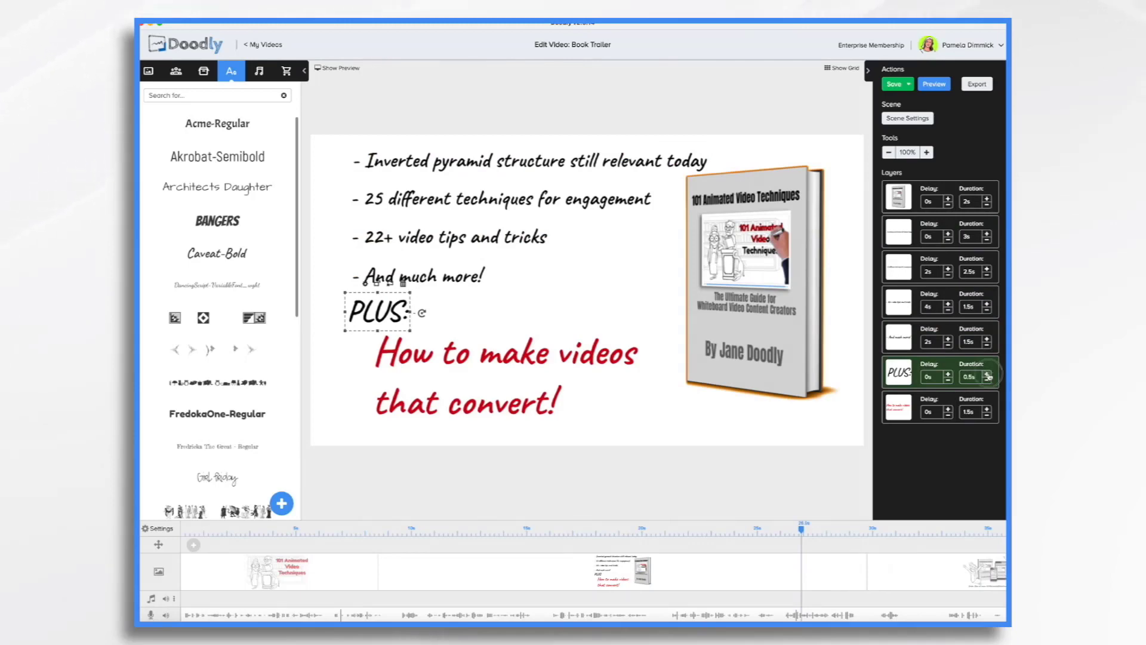
pyautogui.click(987, 372)
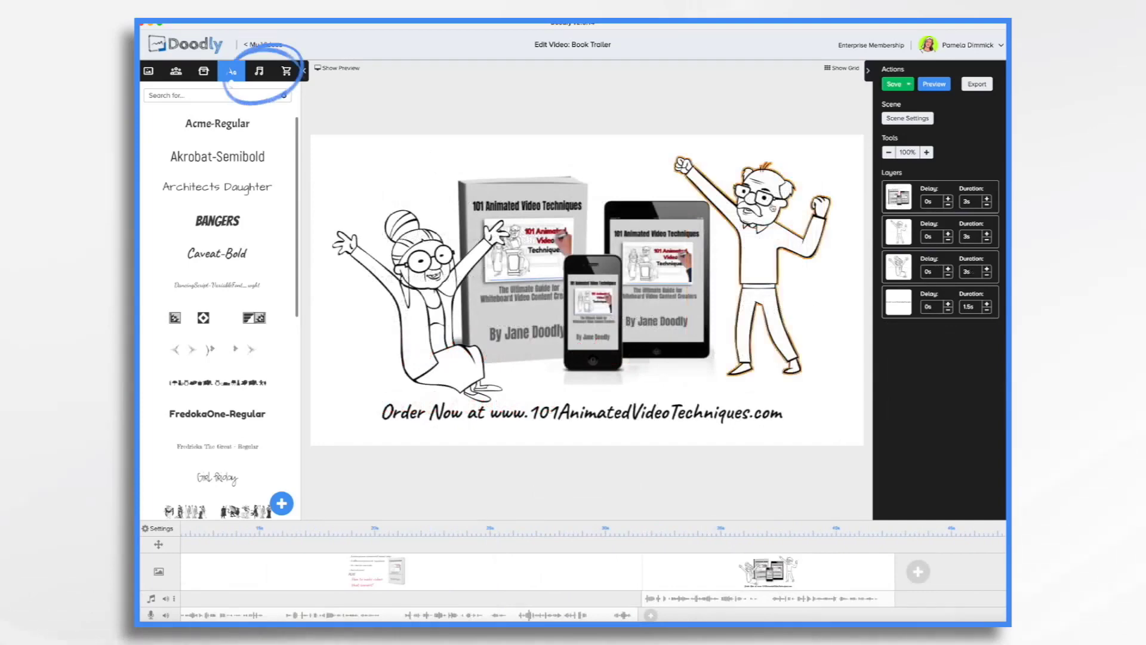
# Add a library music track beneath the narration and adjust its volume on the timeline
pyautogui.click(259, 71)
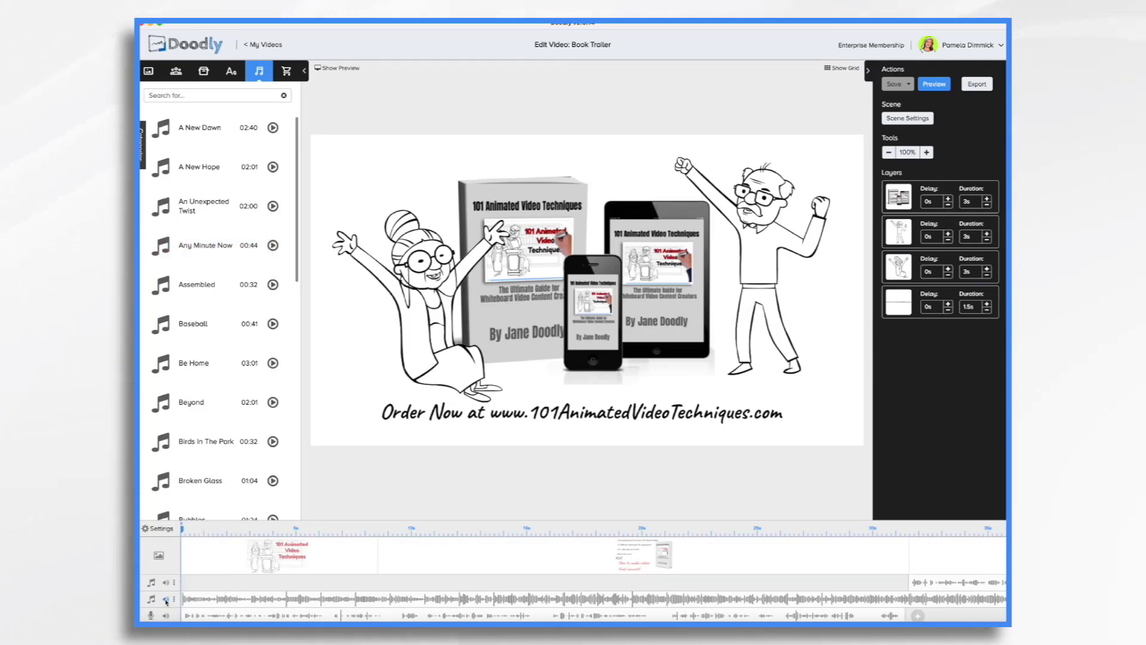
pyautogui.click(162, 598)
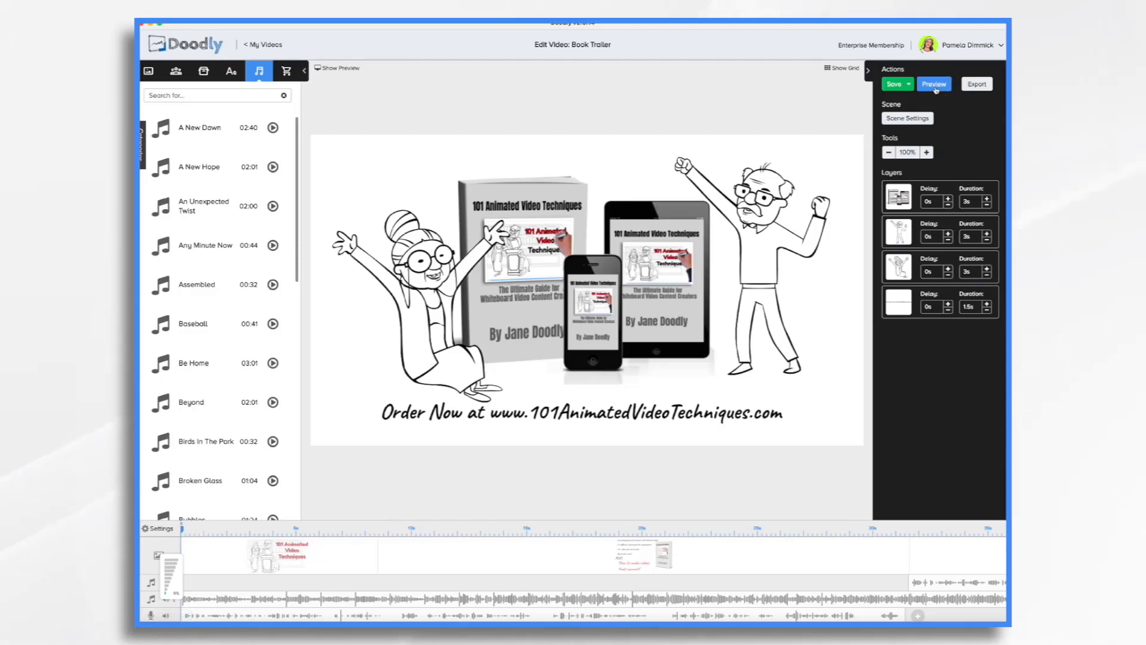
pyautogui.click(935, 84)
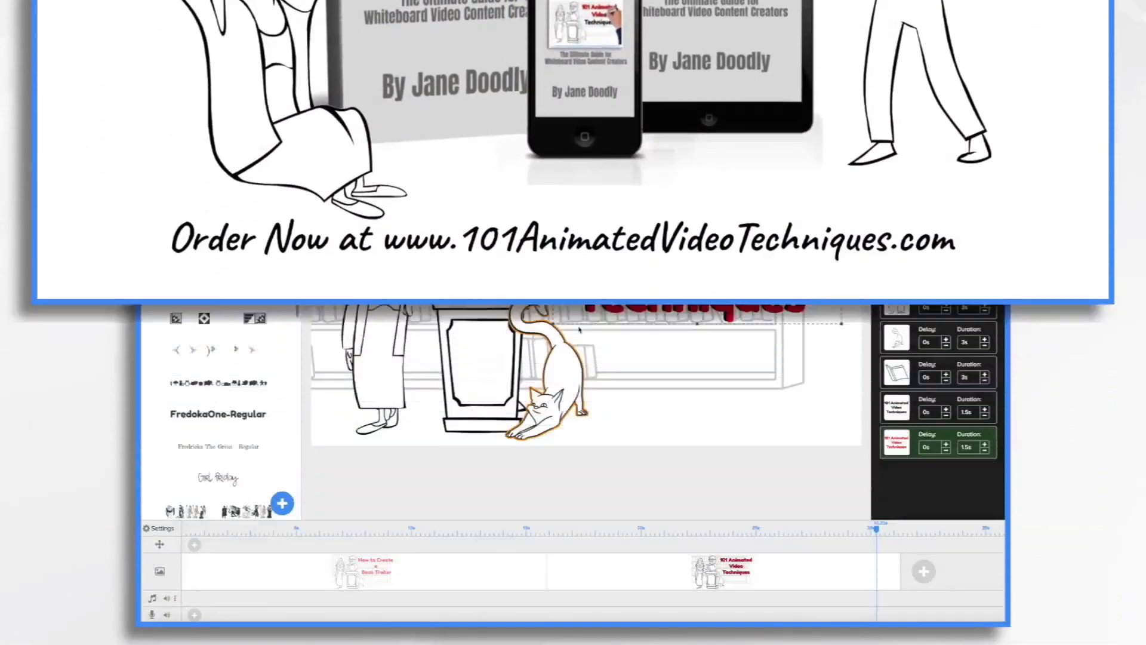